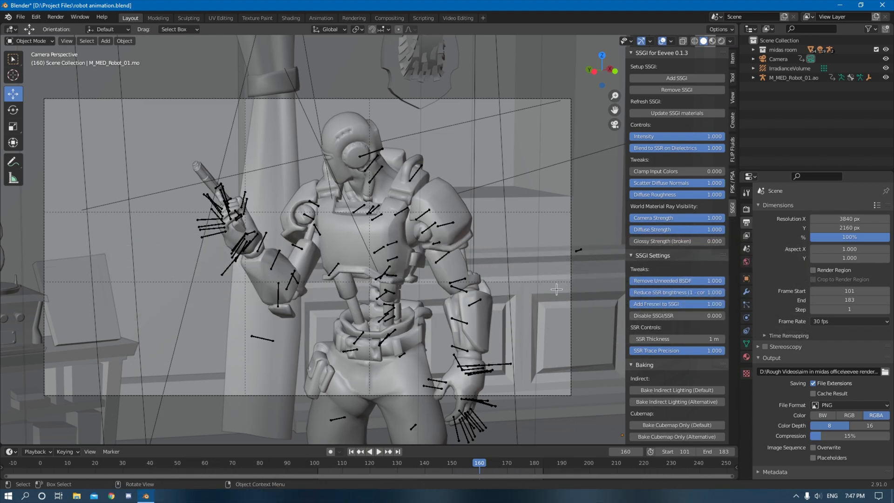
pyautogui.moveTo(635, 114)
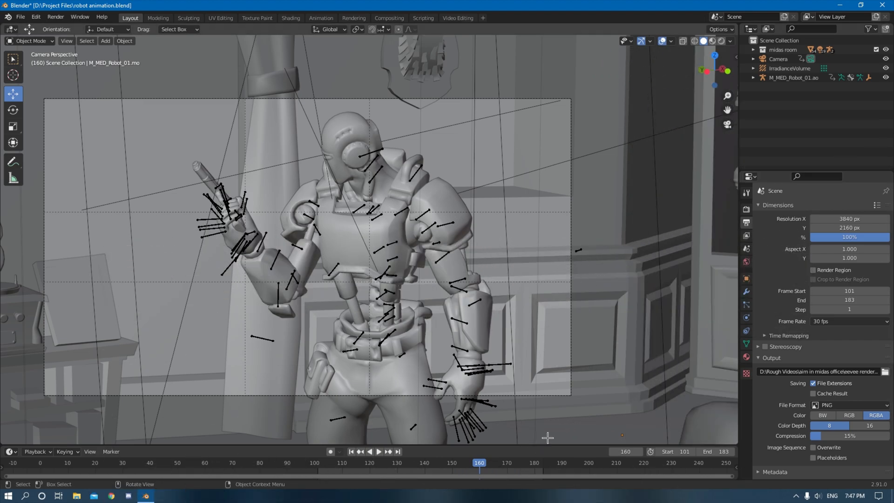
pyautogui.moveTo(586, 393)
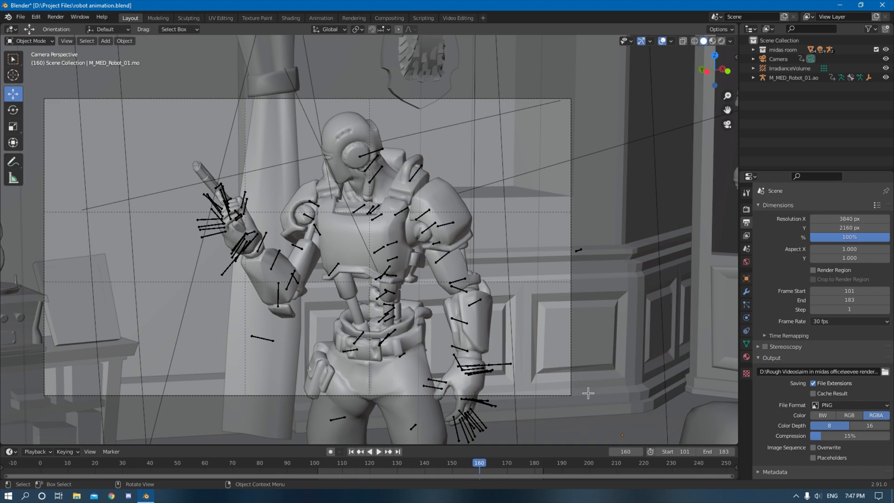
# Step: Select the IrradianceVolume object in the Outliner and remove it from the scene
pyautogui.click(790, 68)
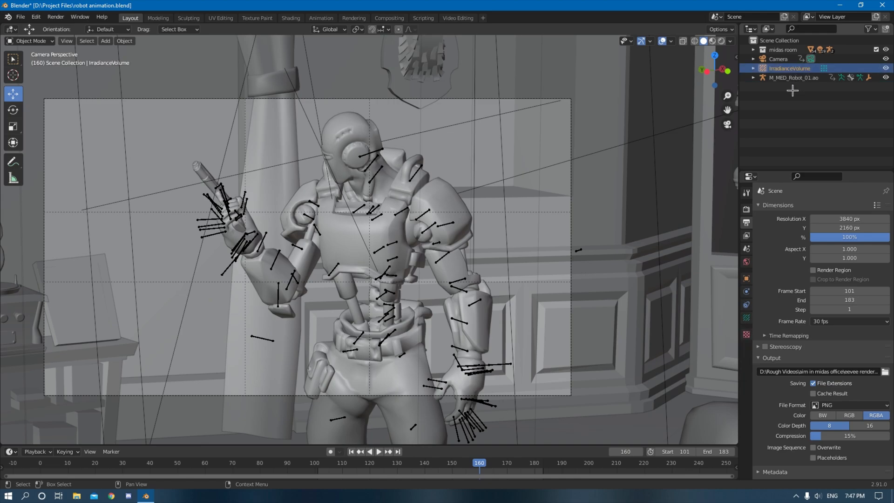
pyautogui.moveTo(779, 114)
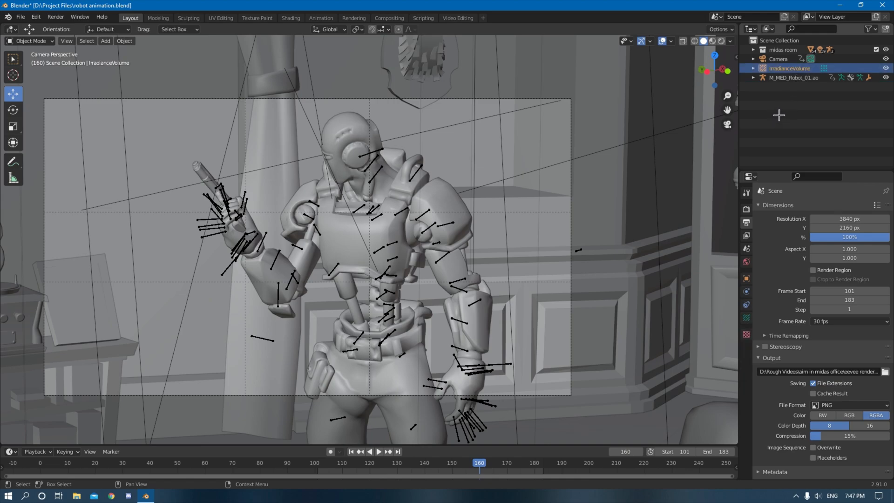
pyautogui.click(797, 77)
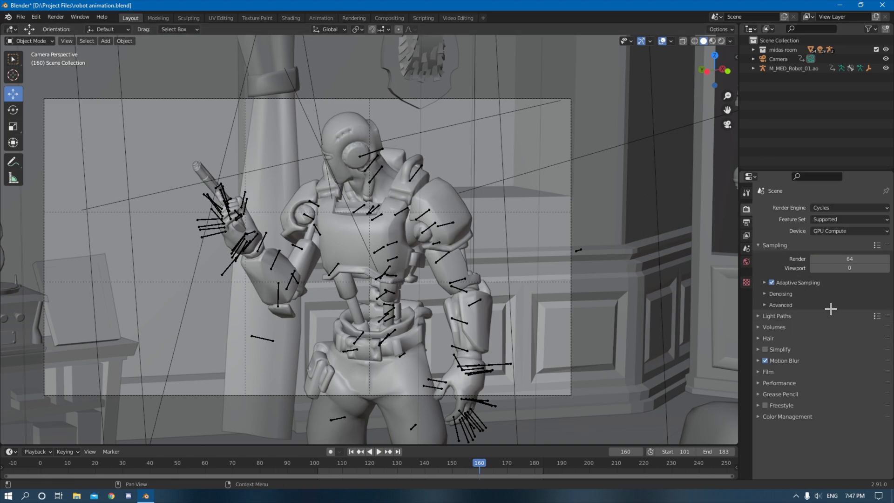
pyautogui.moveTo(792, 250)
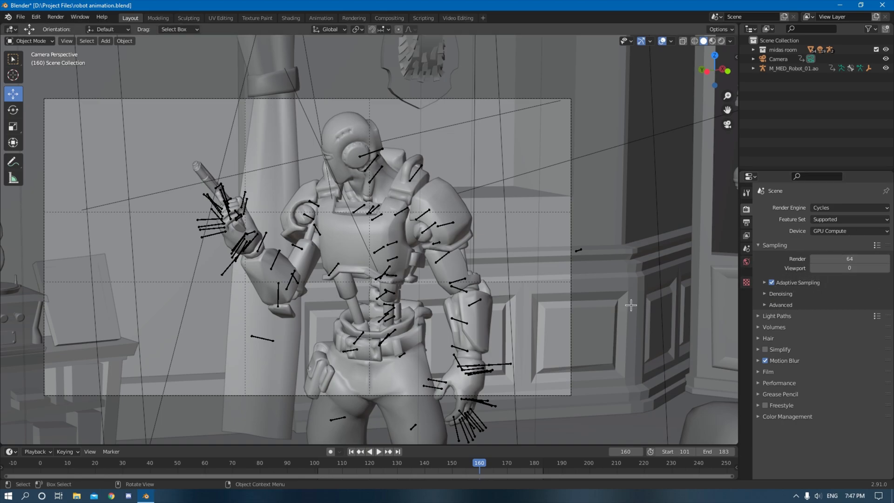
pyautogui.moveTo(620, 408)
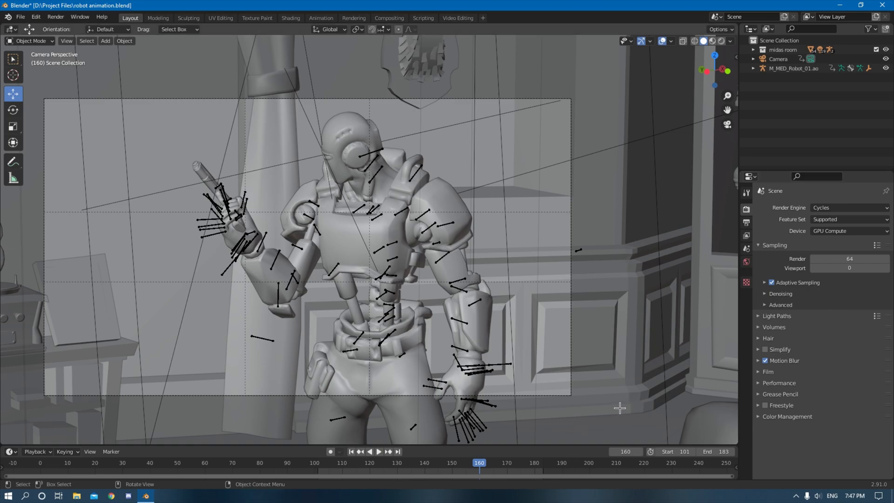
pyautogui.moveTo(788, 326)
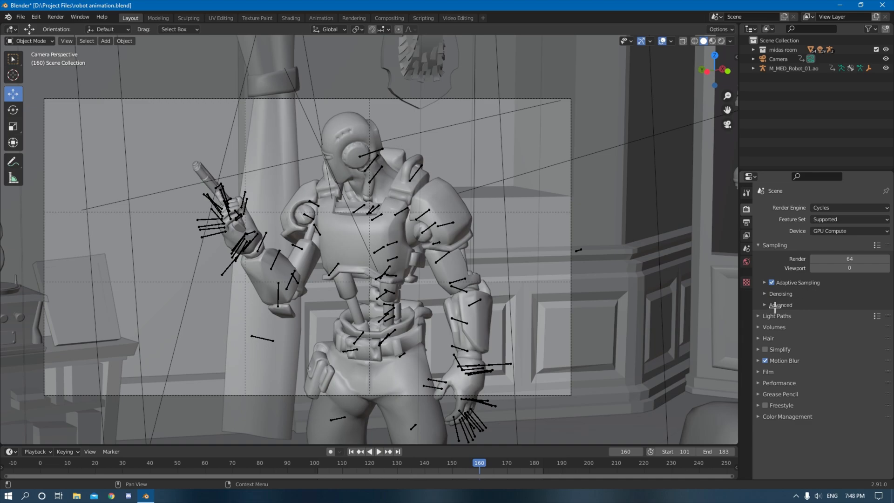
# Step: Expand and collapse the Denoising and Advanced panels under Cycles Sampling in Render Properties
pyautogui.click(765, 293)
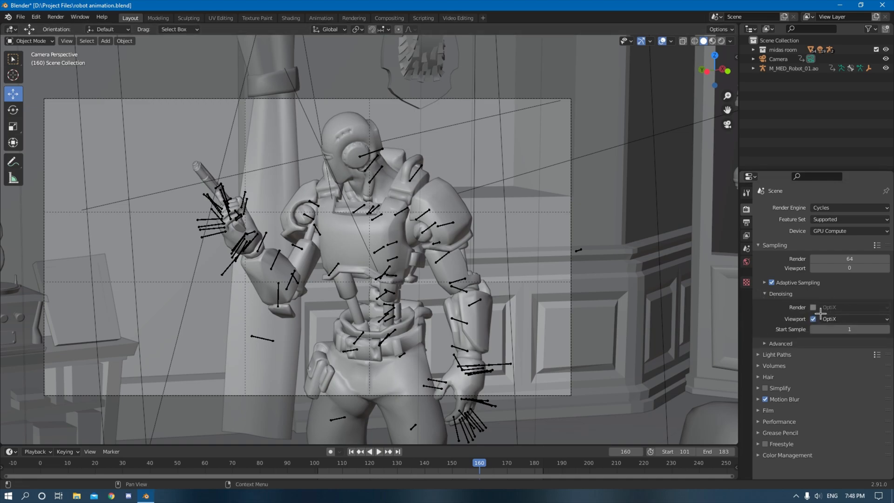
pyautogui.moveTo(813, 319)
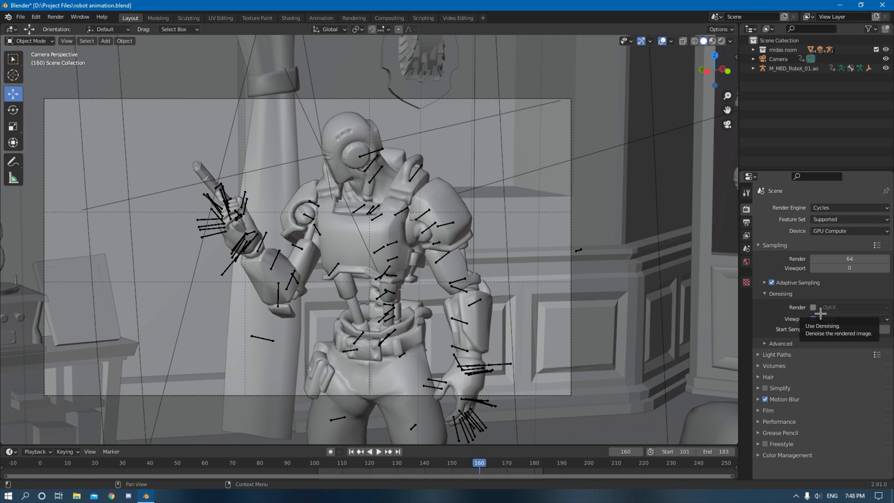
pyautogui.click(813, 319)
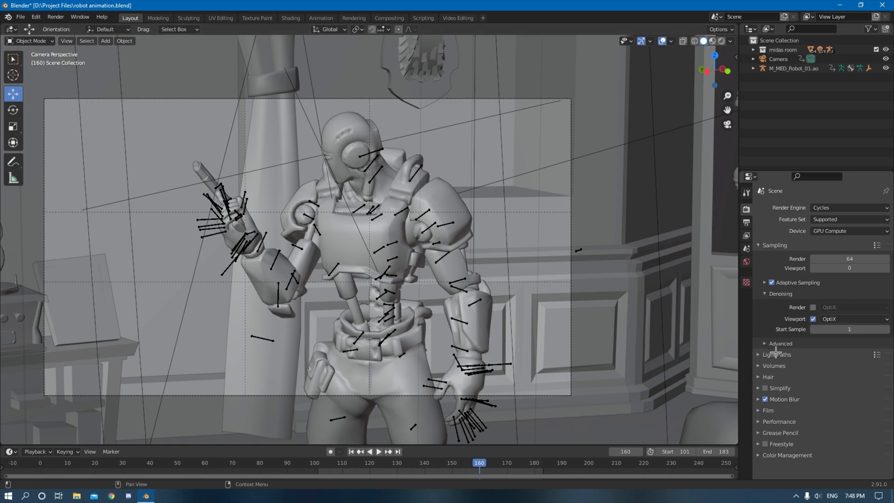
pyautogui.click(780, 343)
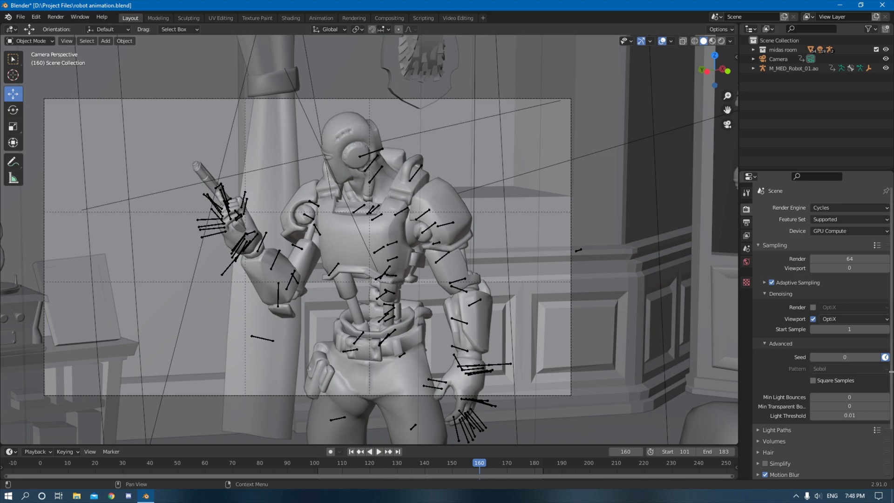
pyautogui.moveTo(886, 357)
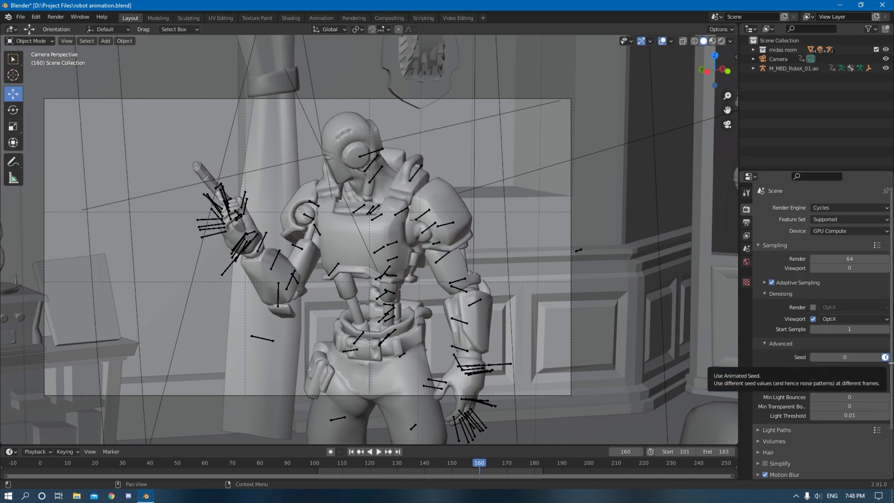
pyautogui.click(780, 343)
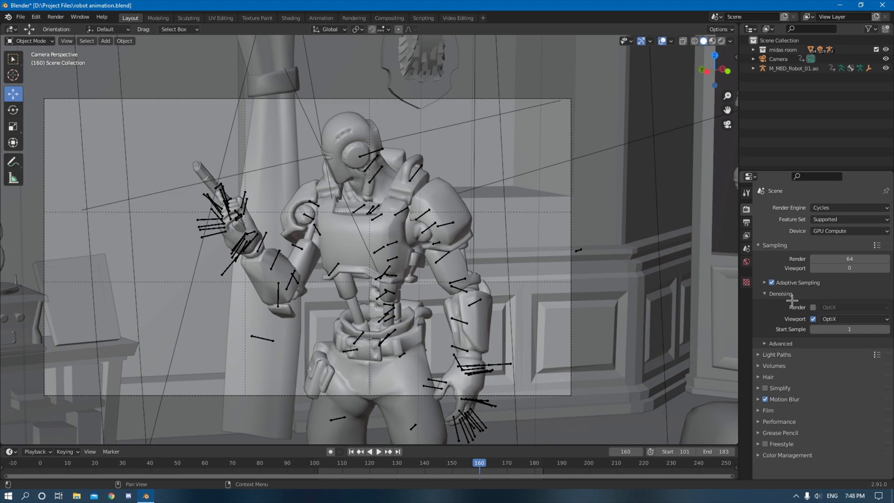
pyautogui.click(764, 294)
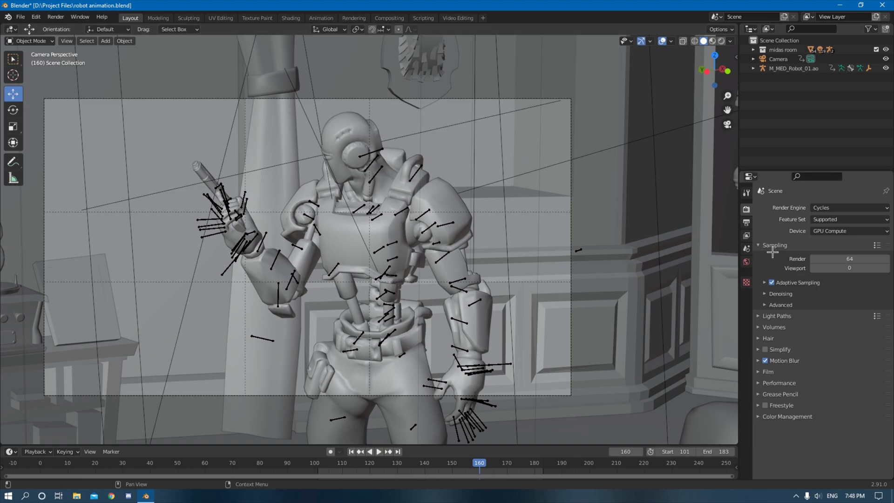
pyautogui.moveTo(699, 254)
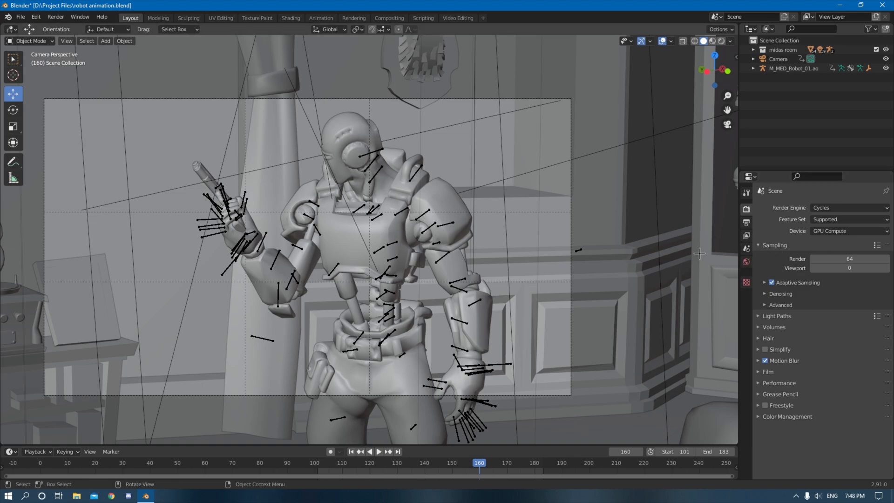
# Step: Render frame 160 with F12 and close the noisy Render Result window
pyautogui.press('F12')
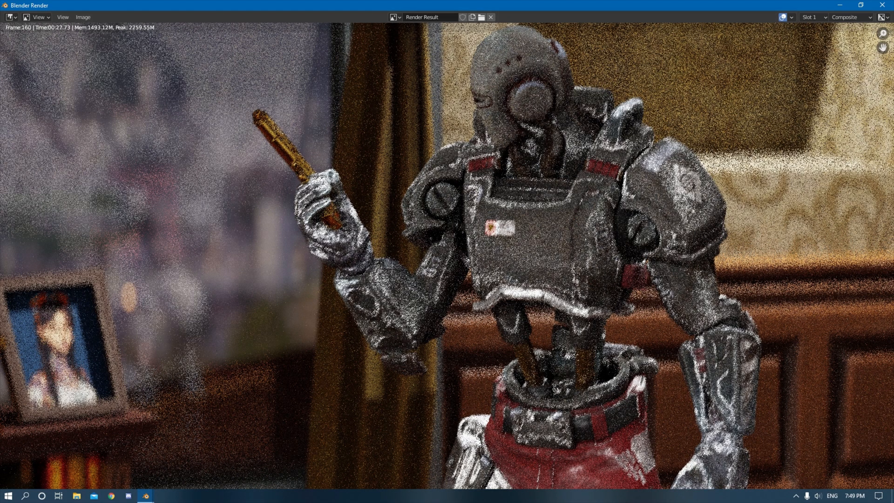
pyautogui.moveTo(887, 12)
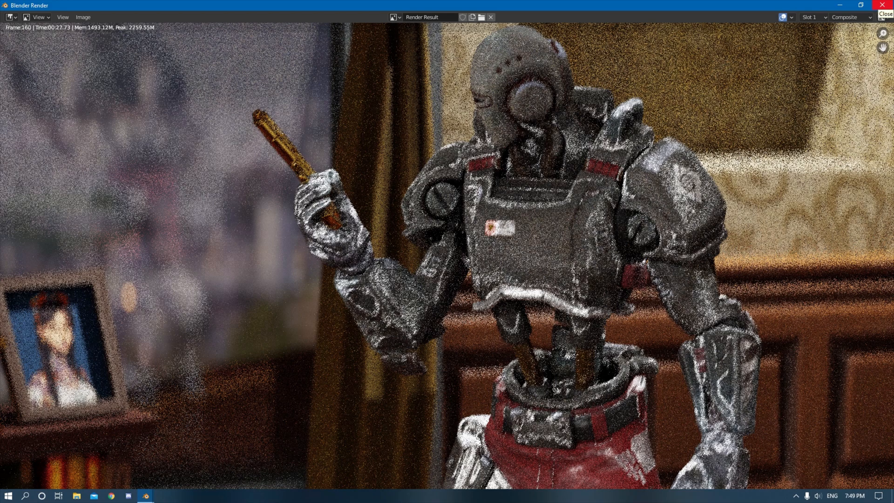
pyautogui.click(815, 17)
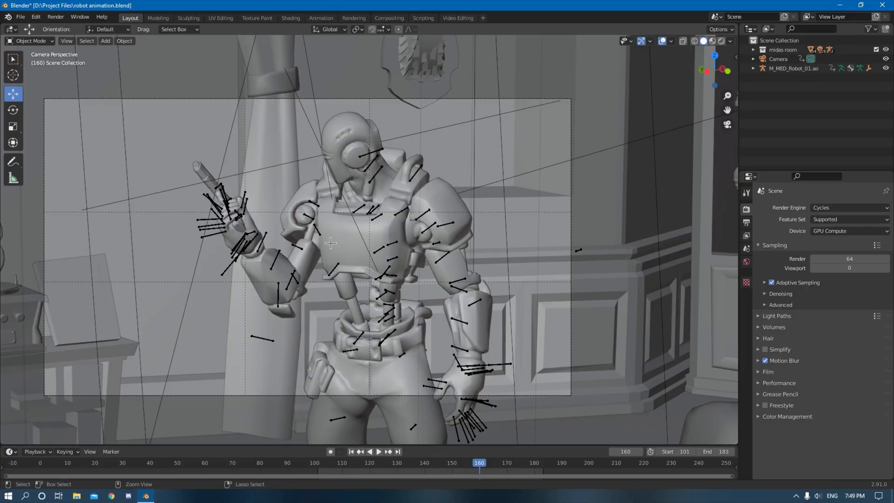
# Step: Save the file and enable the Denoising Data pass in View Layer Properties
pyautogui.press('ctrl+s')
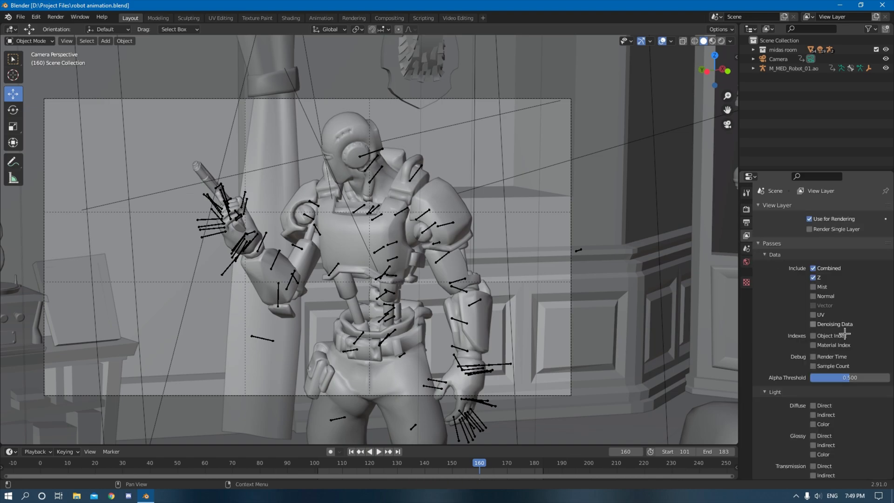
pyautogui.moveTo(846, 324)
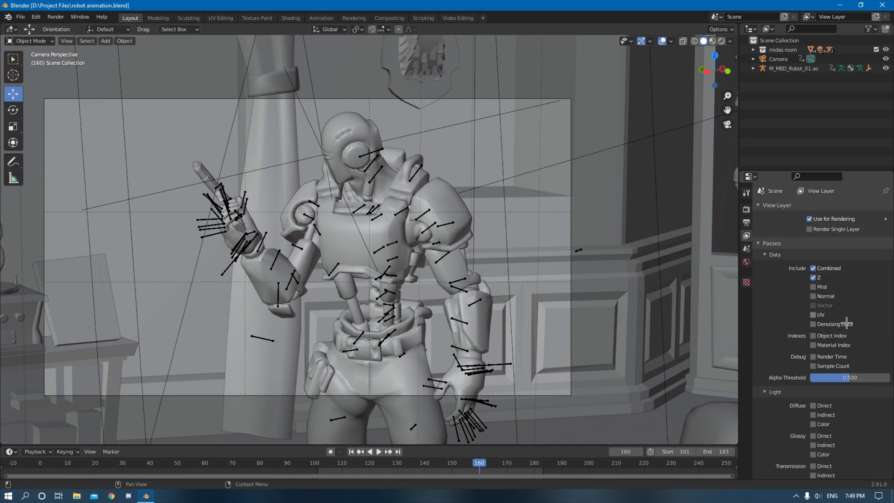
pyautogui.moveTo(847, 324)
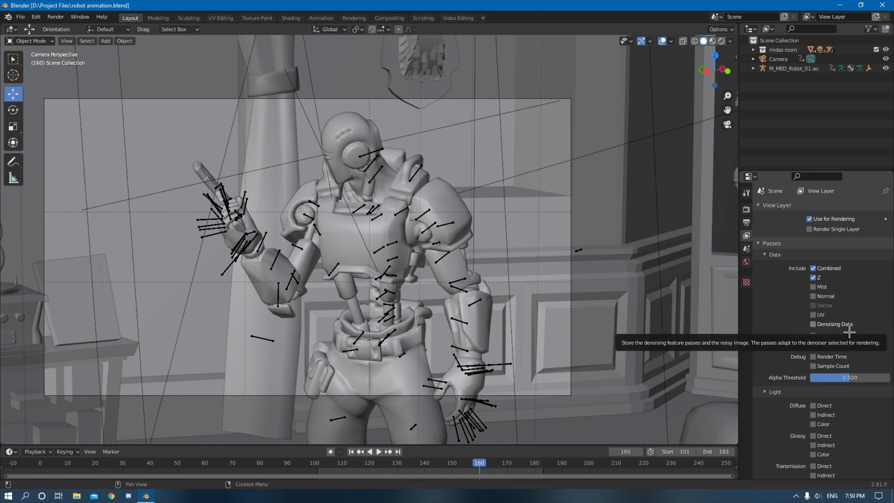
pyautogui.click(813, 324)
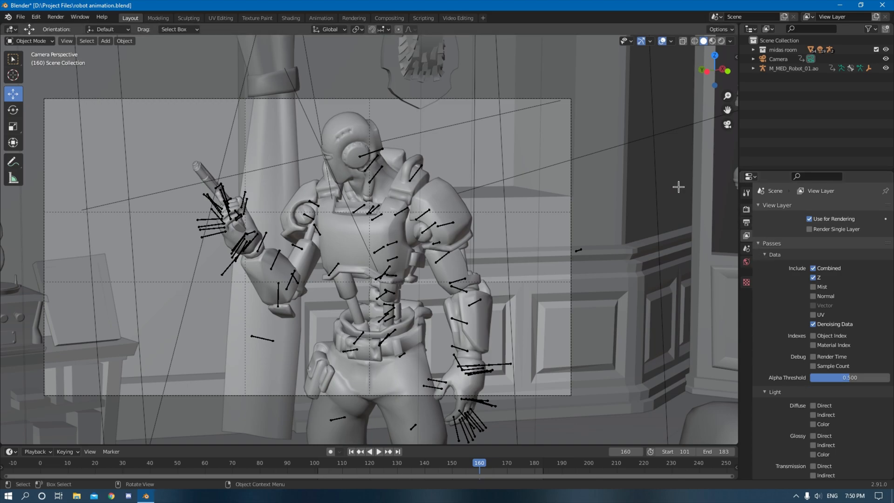
pyautogui.moveTo(389, 30)
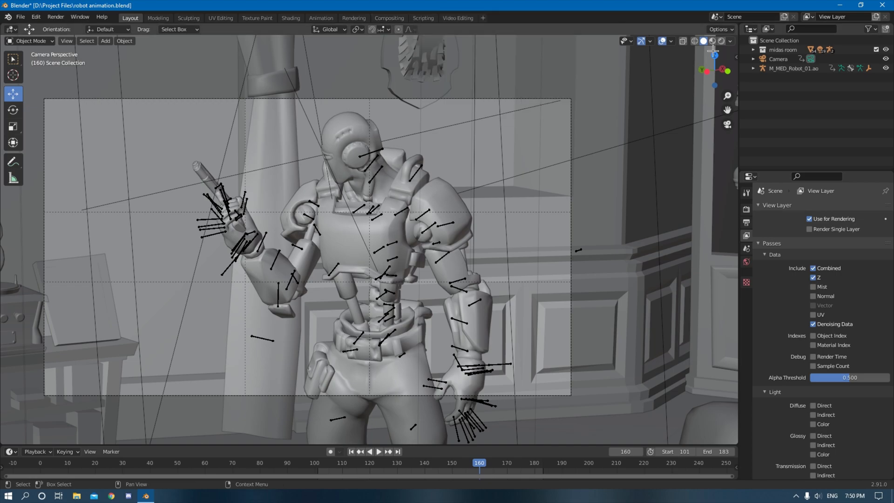
# Step: Open the Compositor node tree and hide its performance settings sidebar
pyautogui.click(389, 17)
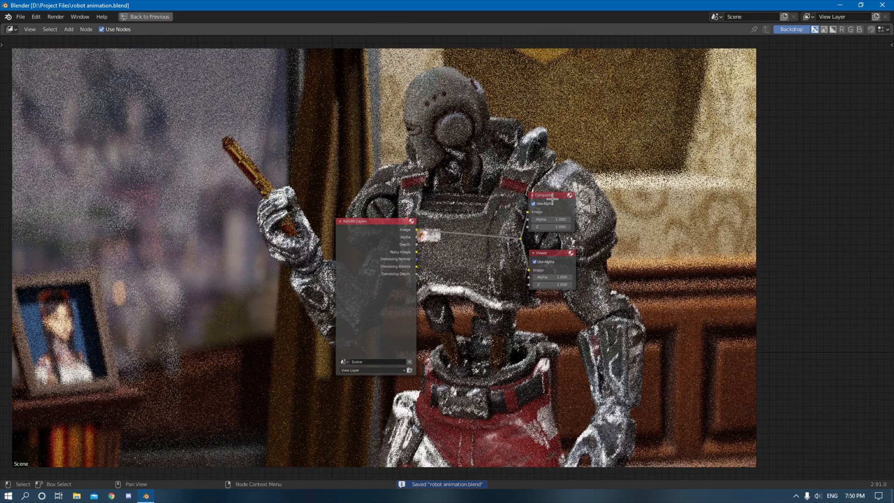
pyautogui.moveTo(637, 213)
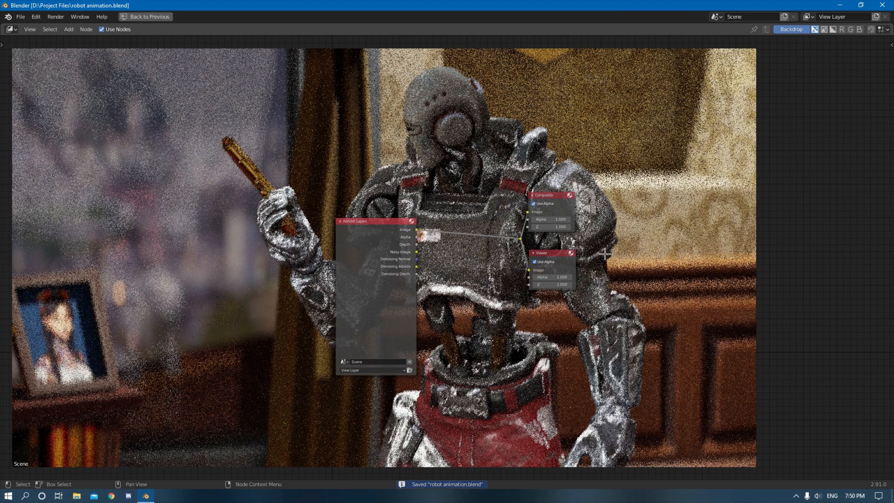
pyautogui.moveTo(589, 289)
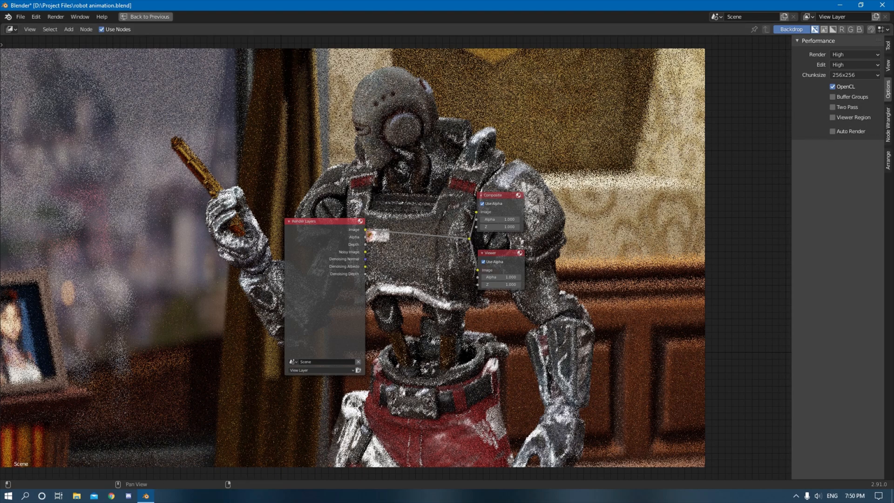
pyautogui.moveTo(846, 95)
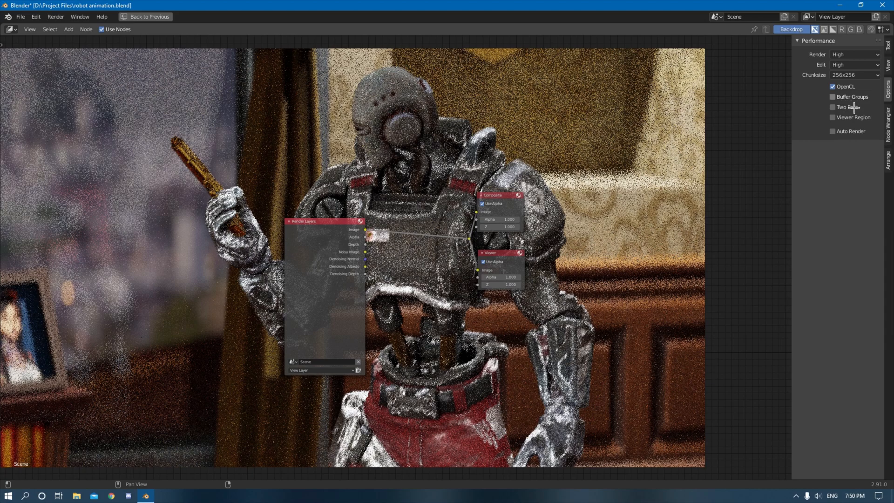
pyautogui.moveTo(853, 117)
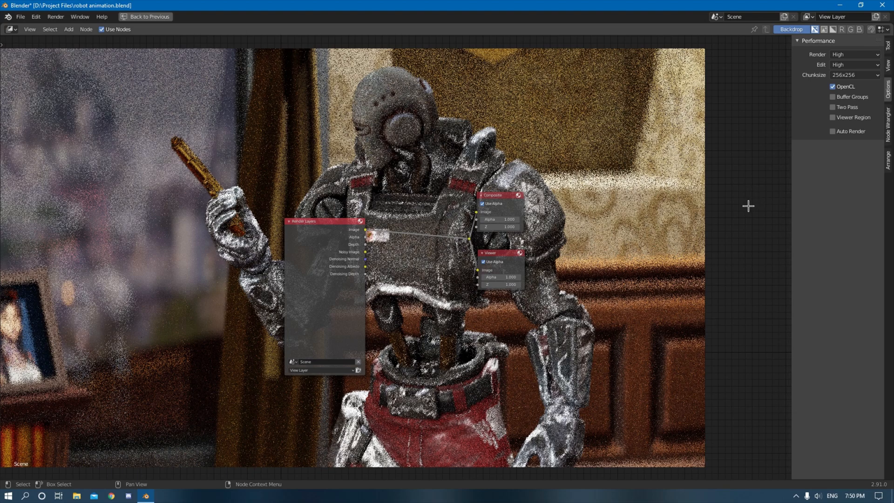
pyautogui.moveTo(734, 215)
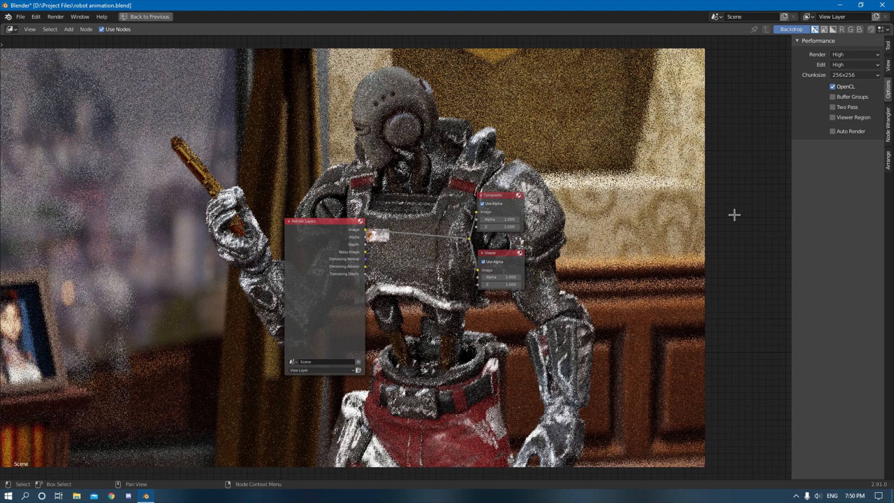
pyautogui.moveTo(740, 222)
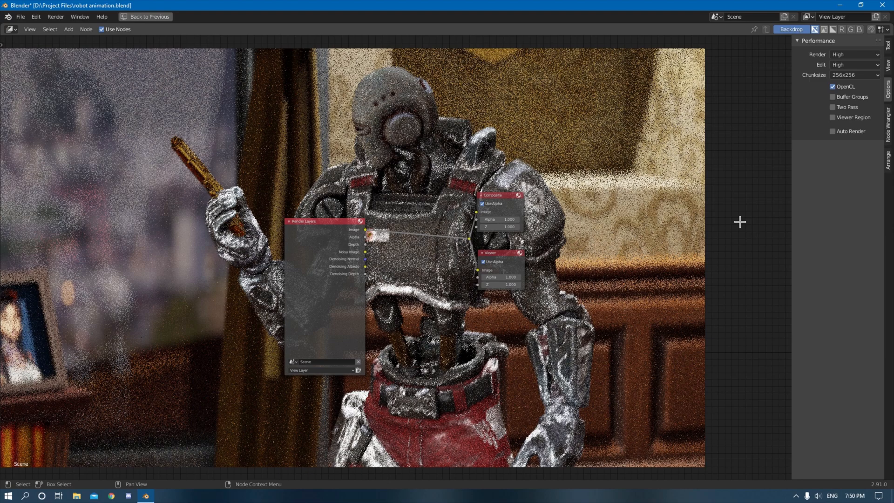
pyautogui.moveTo(747, 231)
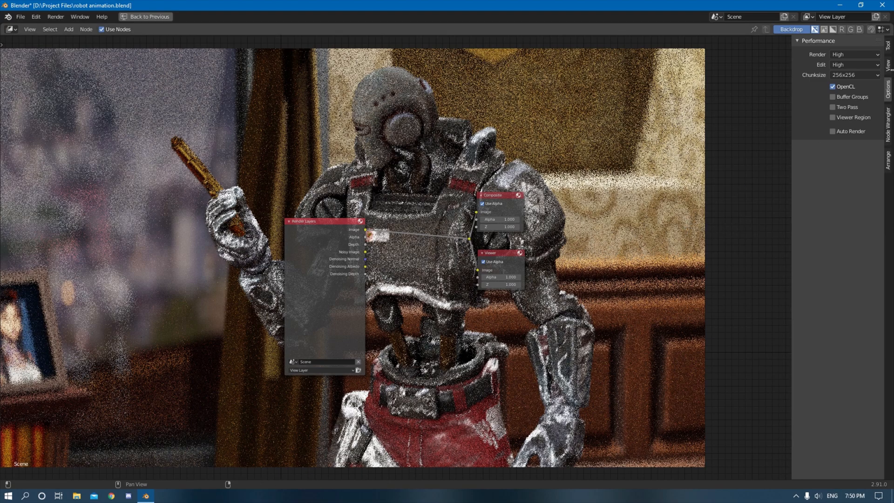
pyautogui.click(804, 40)
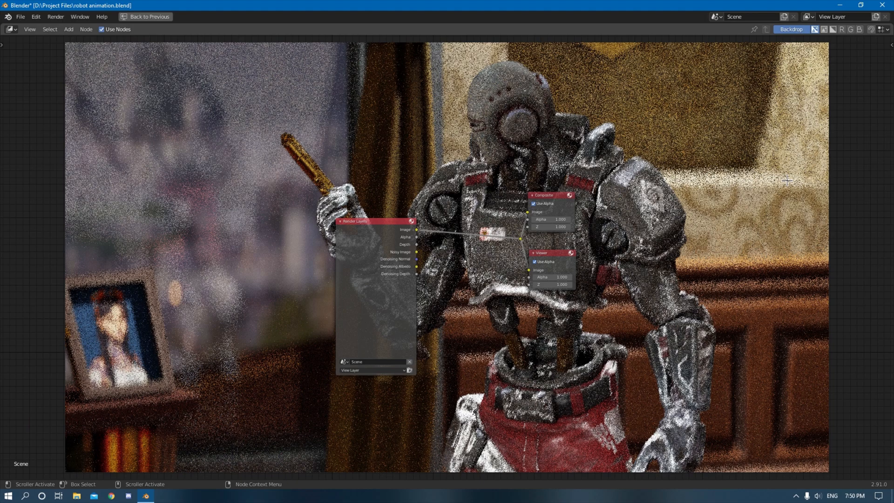
# Step: Turn off the compositor backdrop so only the Render Layers, Composite and Viewer nodes show
pyautogui.click(792, 29)
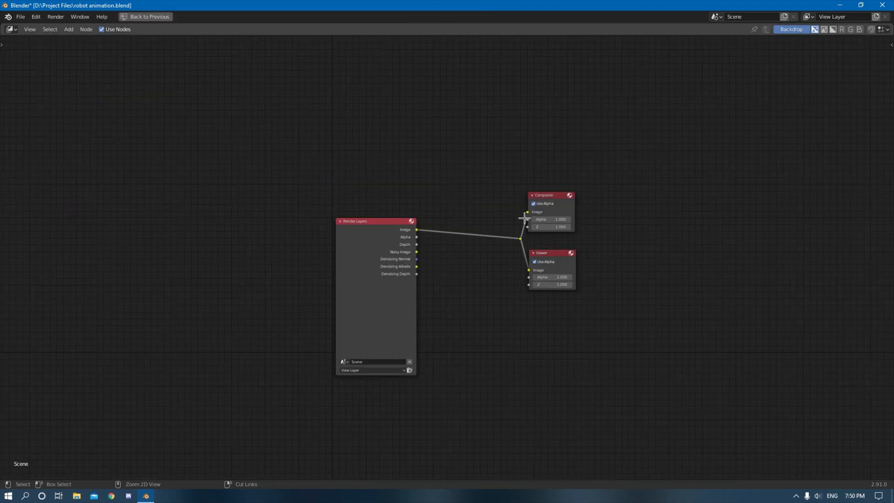
pyautogui.moveTo(489, 177)
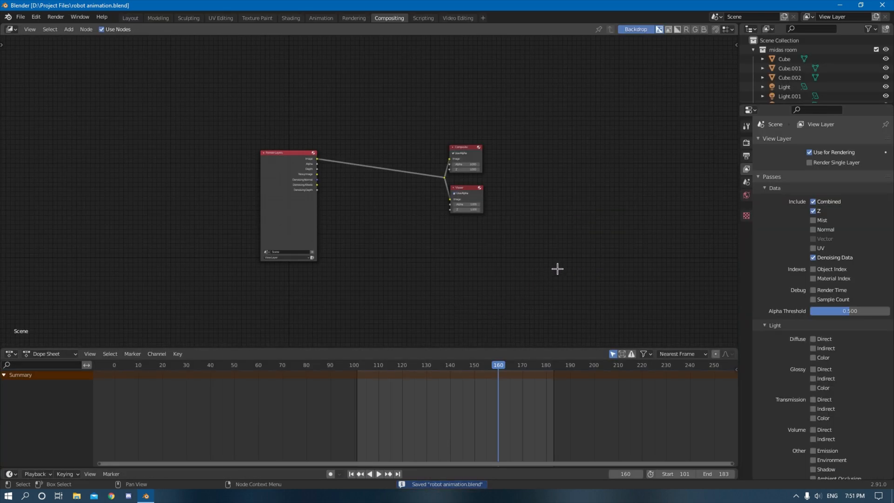
pyautogui.moveTo(219, 7)
pyautogui.write('den')
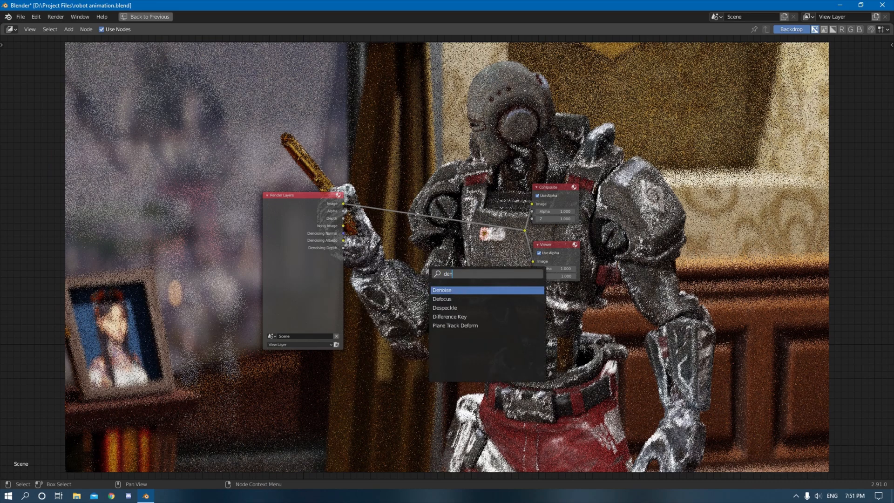
# Step: Search for 'denoise' and place a Denoise node between Render Layers and Composite
pyautogui.write('oi')
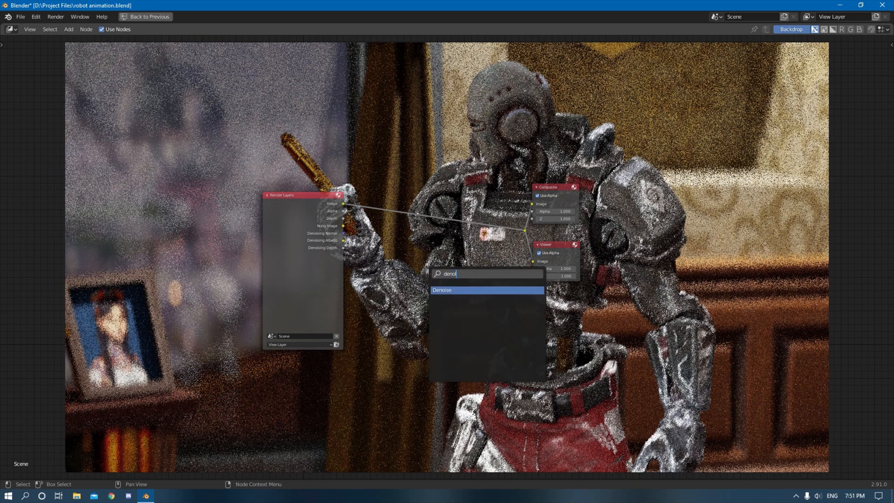
pyautogui.write('se')
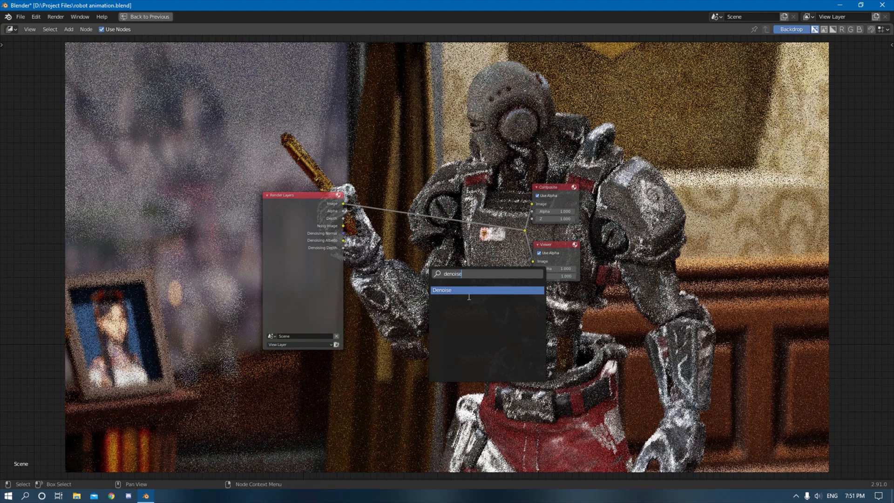
pyautogui.click(442, 290)
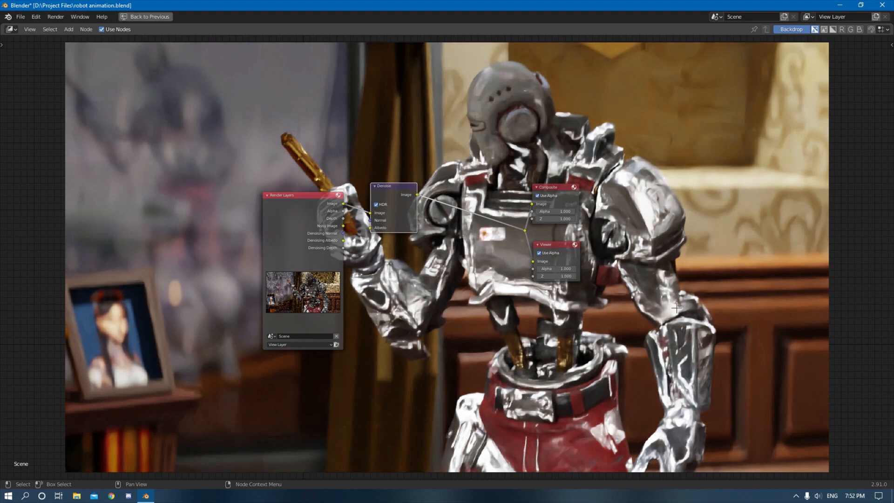
pyautogui.moveTo(528, 322)
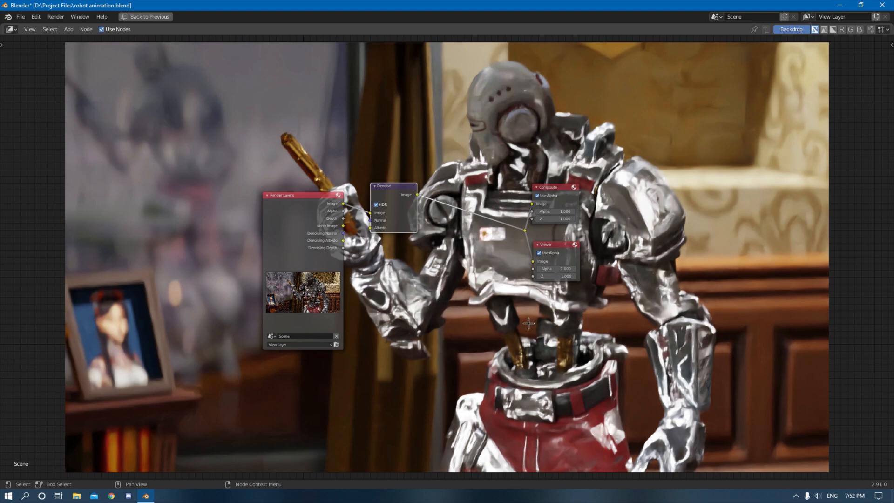
pyautogui.moveTo(439, 279)
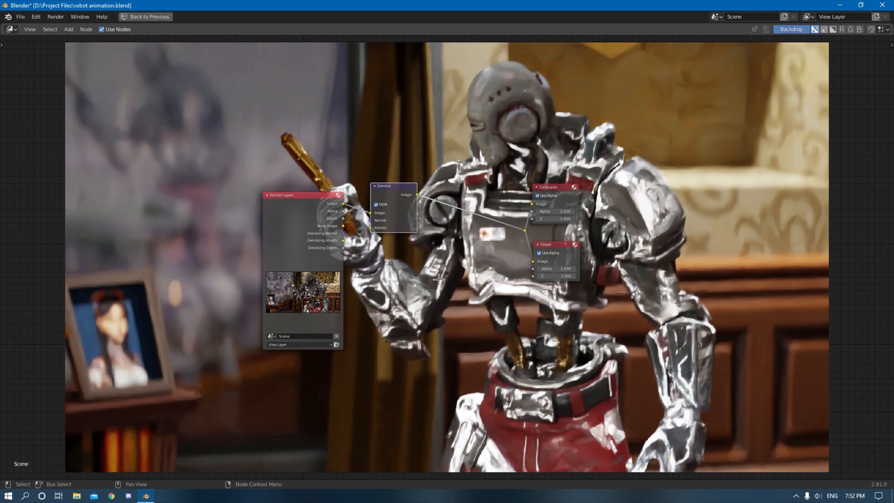
# Step: Zoom the node view in and back out around the Denoise node
pyautogui.scroll(3)
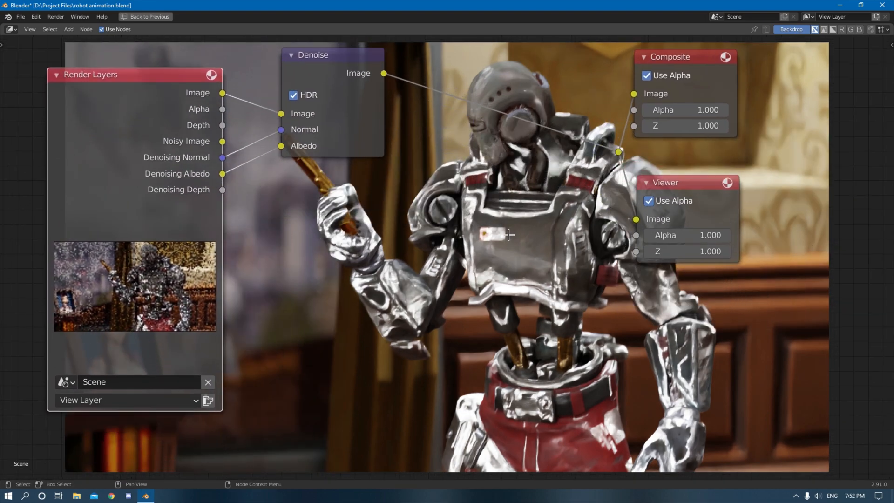
pyautogui.scroll(-3)
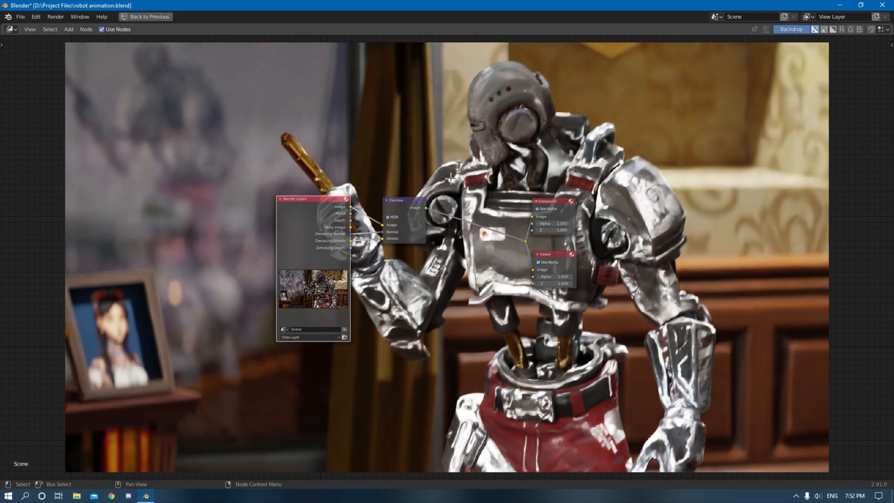
pyautogui.moveTo(439, 149)
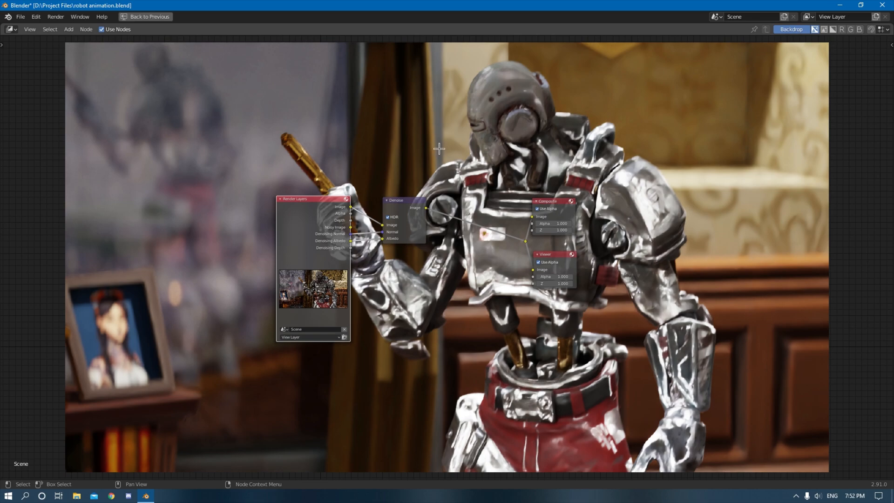
pyautogui.moveTo(444, 152)
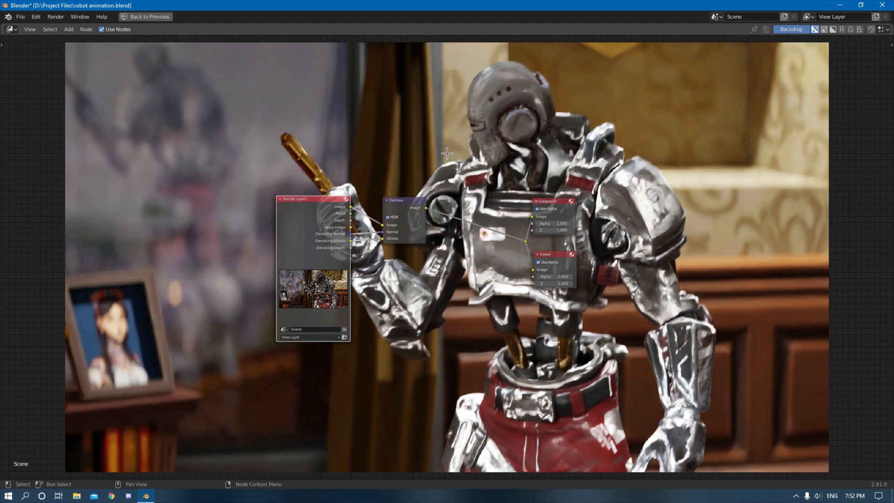
pyautogui.moveTo(435, 165)
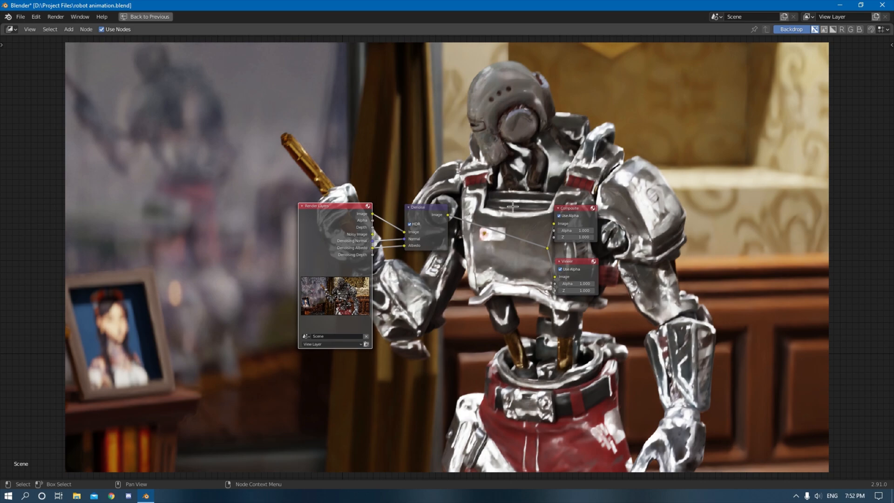
pyautogui.moveTo(473, 215)
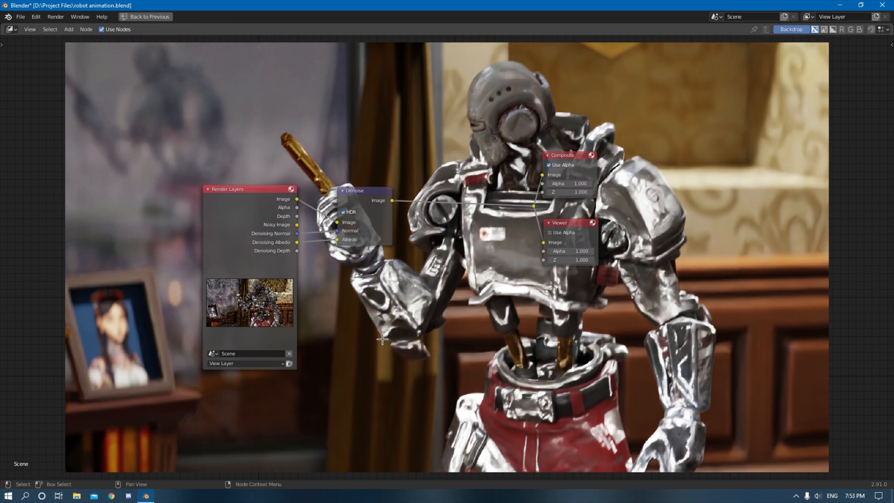
pyautogui.moveTo(392, 311)
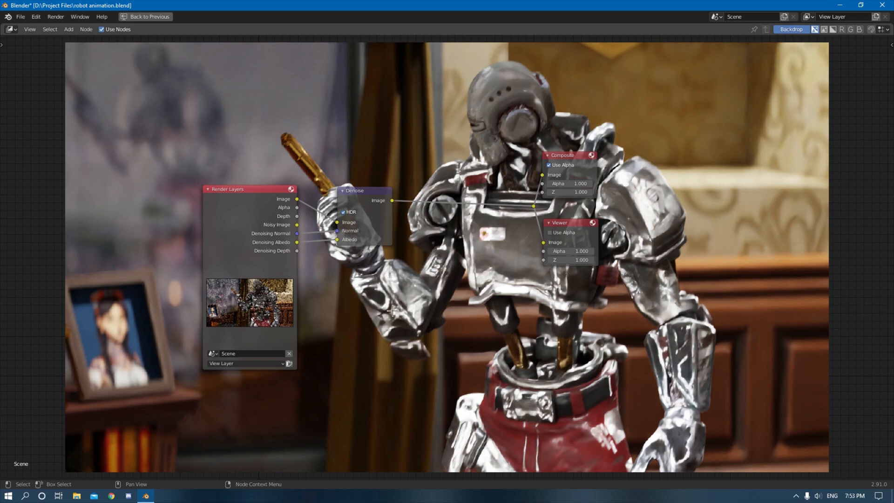
pyautogui.moveTo(483, 300)
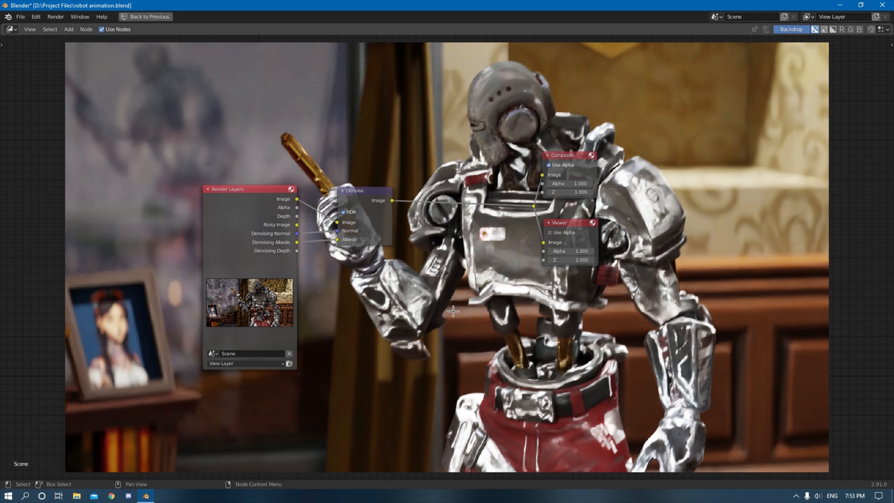
pyautogui.moveTo(465, 311)
pyautogui.write('g')
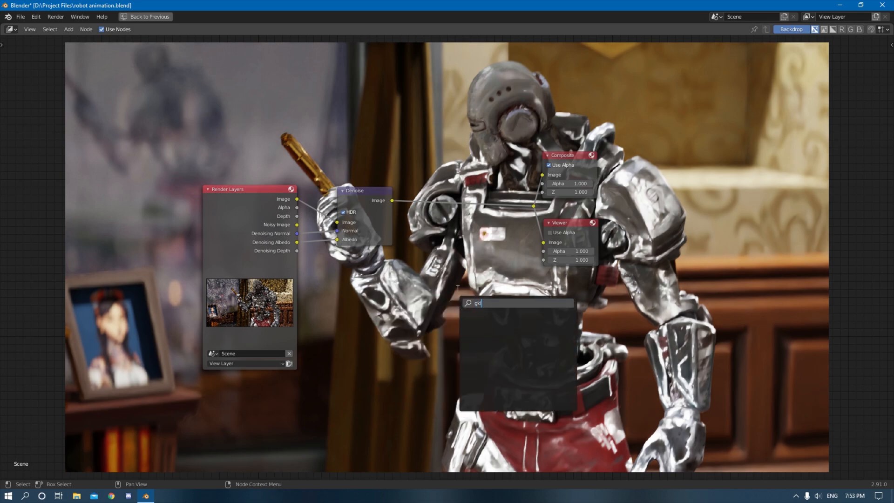
# Step: Add a Streaks Glare node with High quality, Mix 1.000 and Threshold 0.250
pyautogui.write('lare')
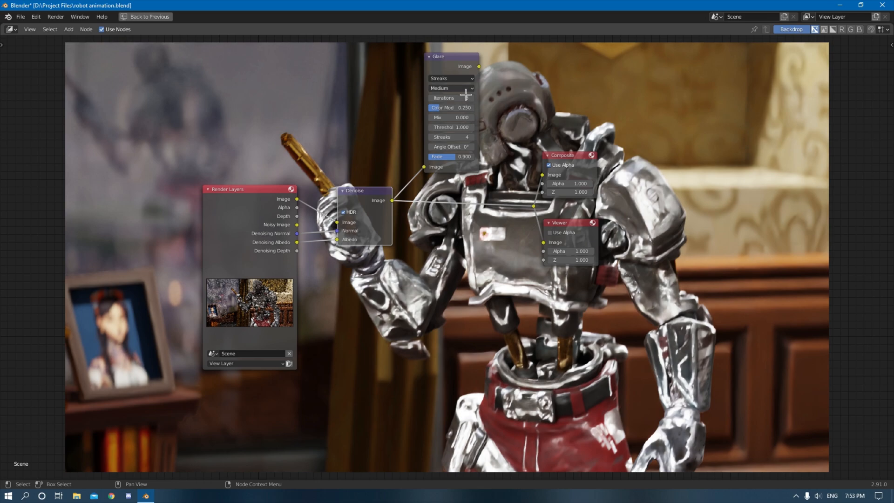
pyautogui.click(450, 88)
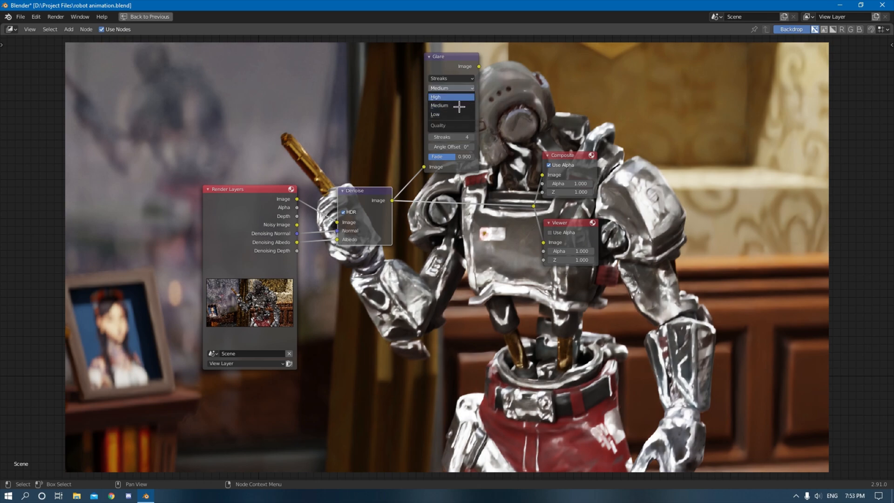
pyautogui.click(435, 96)
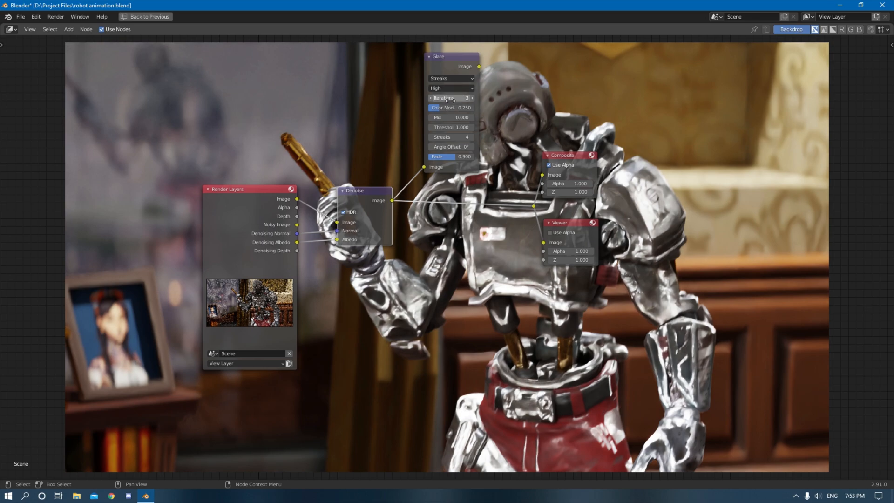
pyautogui.click(451, 98)
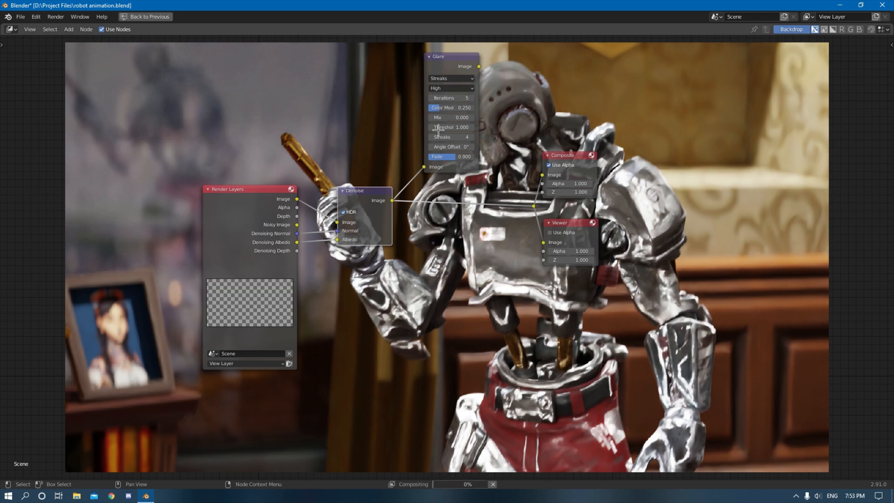
pyautogui.click(451, 118)
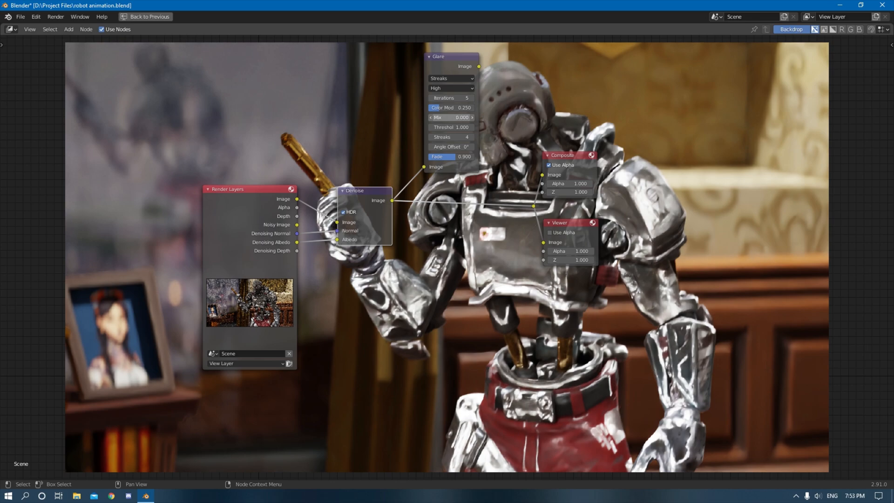
pyautogui.click(450, 117)
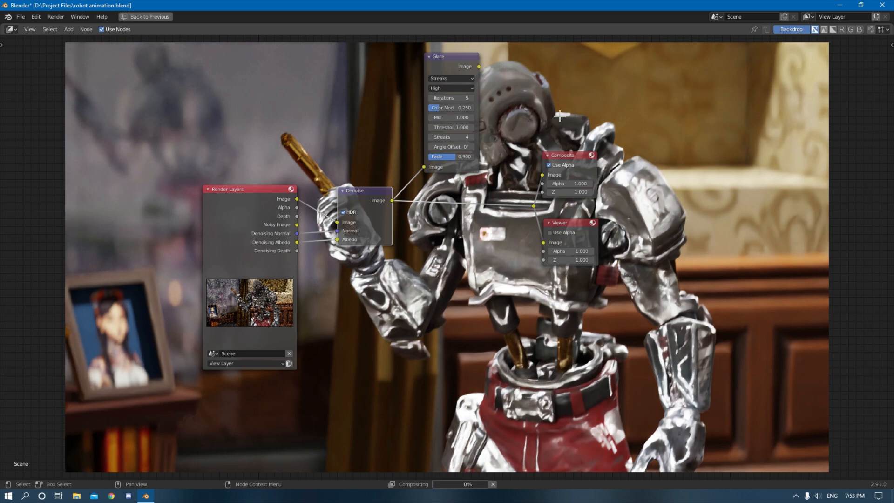
pyautogui.moveTo(485, 127)
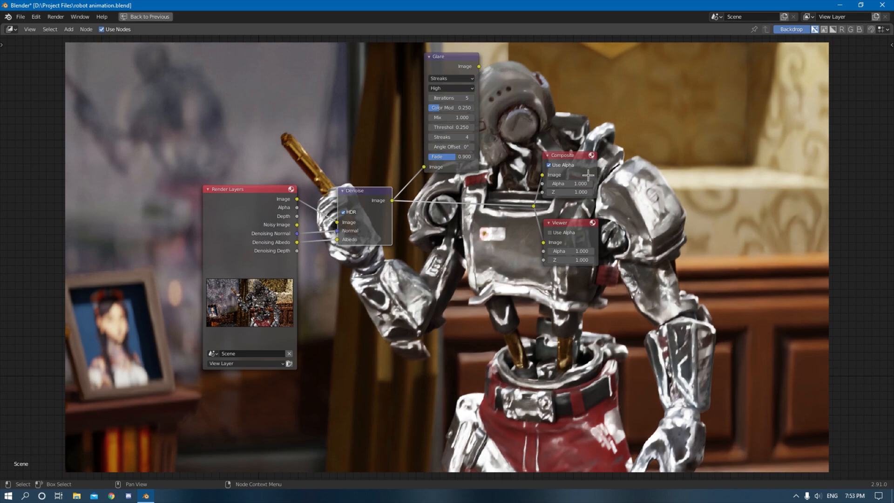
pyautogui.moveTo(508, 200)
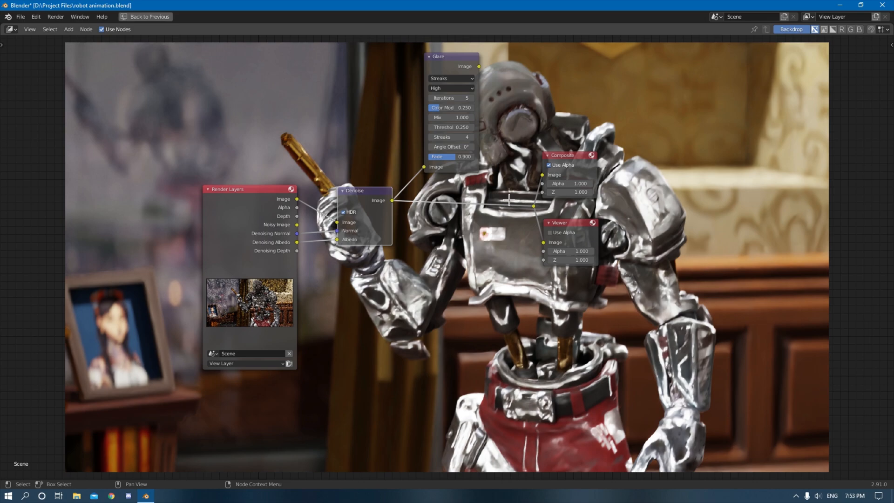
pyautogui.click(451, 66)
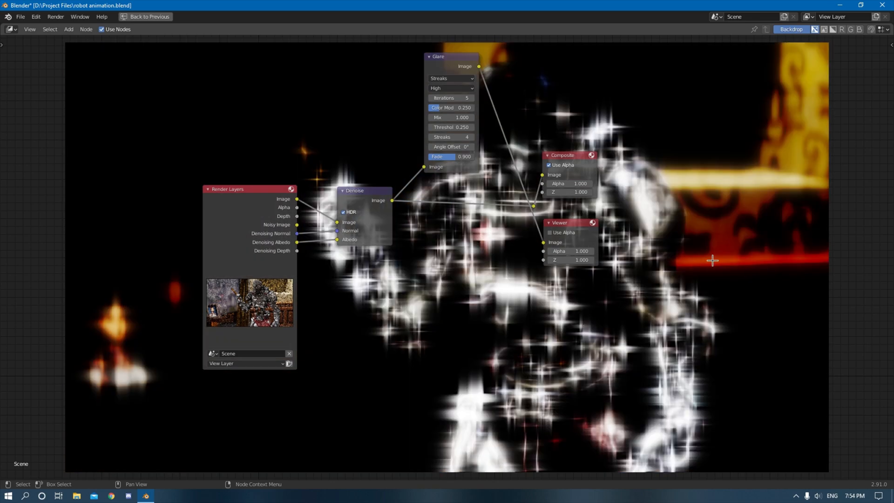
pyautogui.moveTo(552, 249)
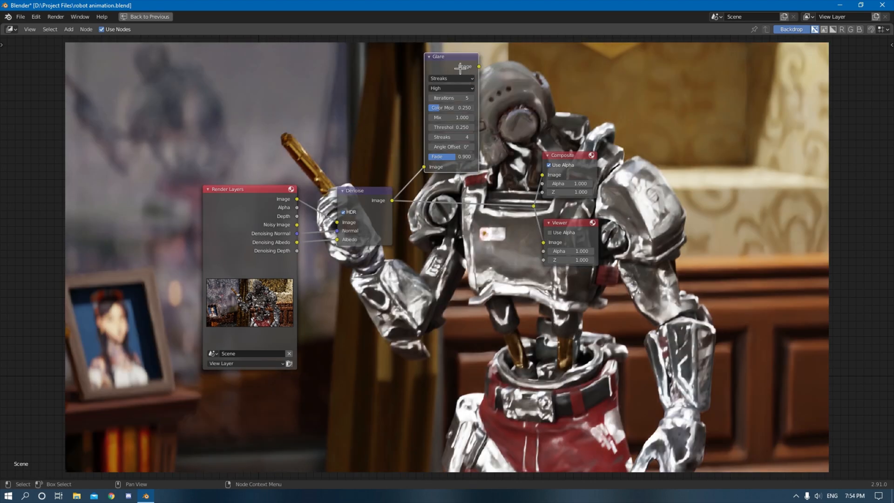
pyautogui.moveTo(468, 79)
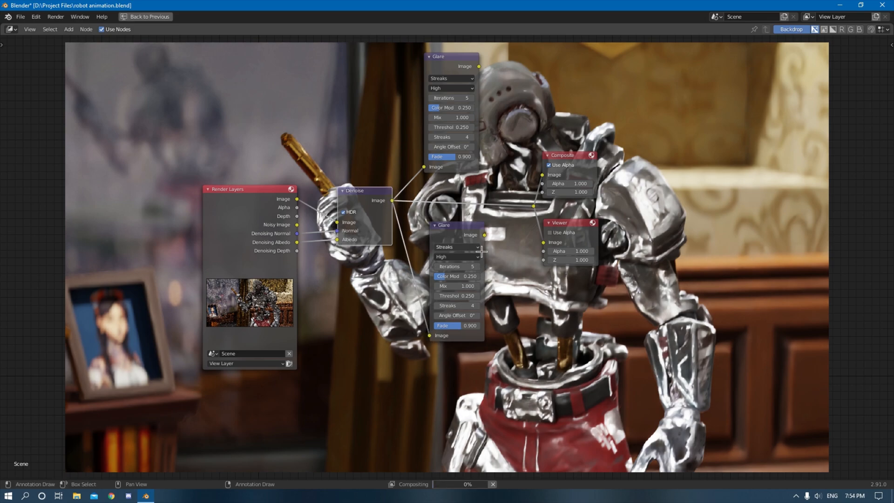
# Step: Make the second Glare a Fog Glow with size 9, shift the output nodes right, and save
pyautogui.click(453, 247)
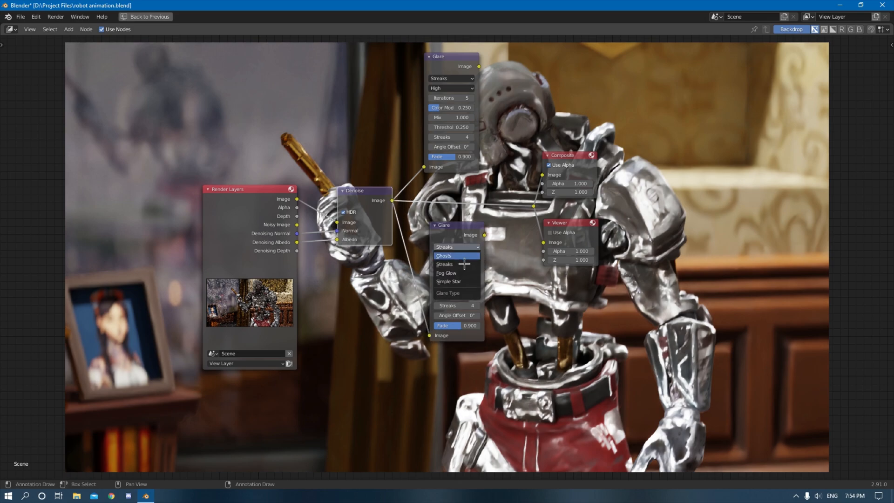
pyautogui.click(447, 273)
pyautogui.write('.04')
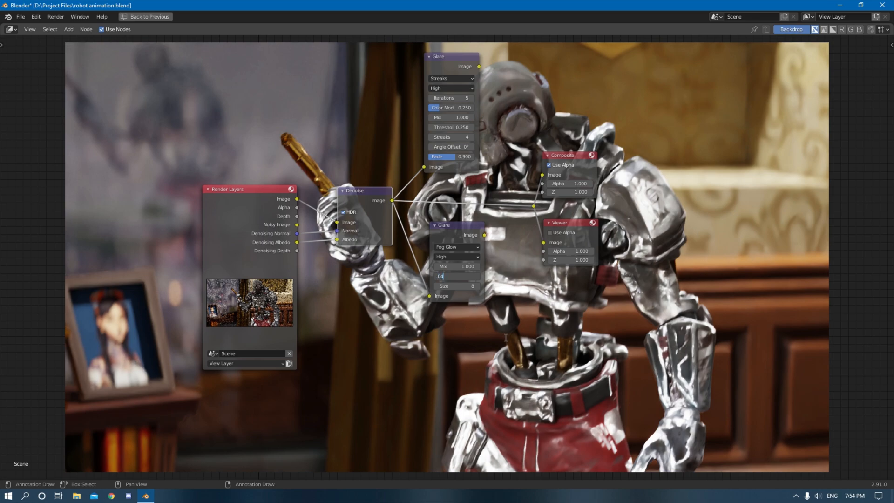
pyautogui.moveTo(512, 340)
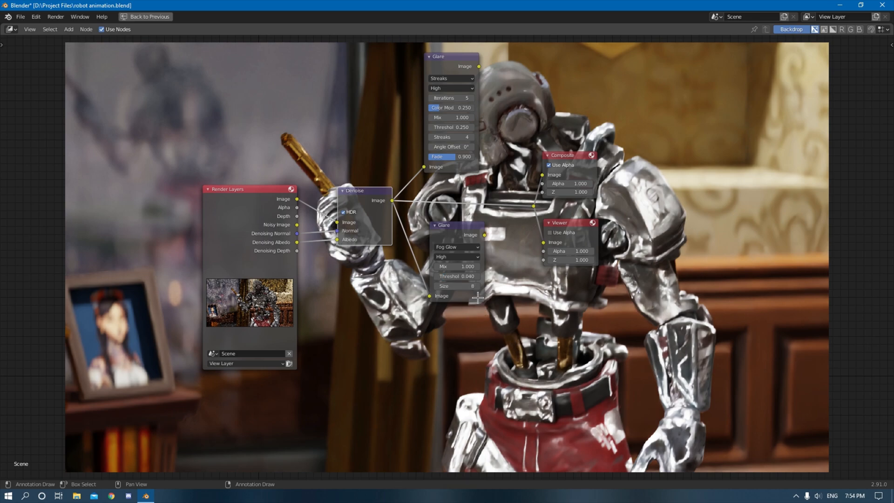
pyautogui.click(456, 286)
pyautogui.write('9')
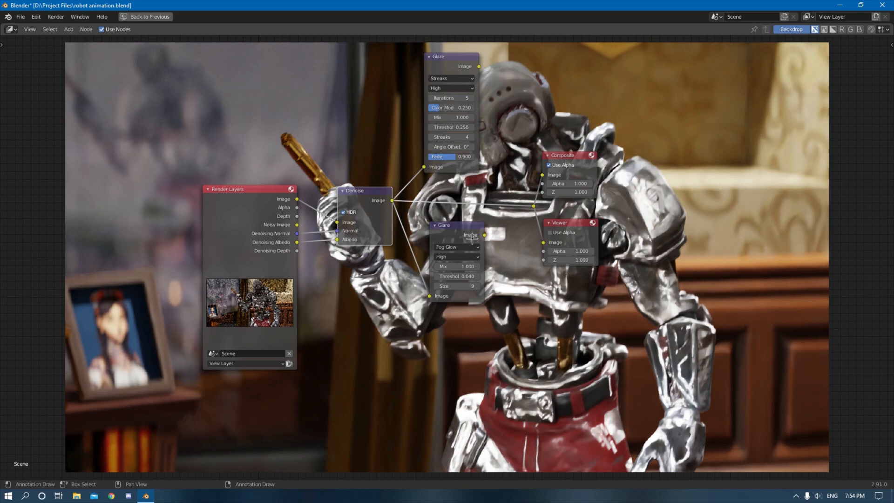
pyautogui.moveTo(444, 224); pyautogui.dragTo(444, 242)
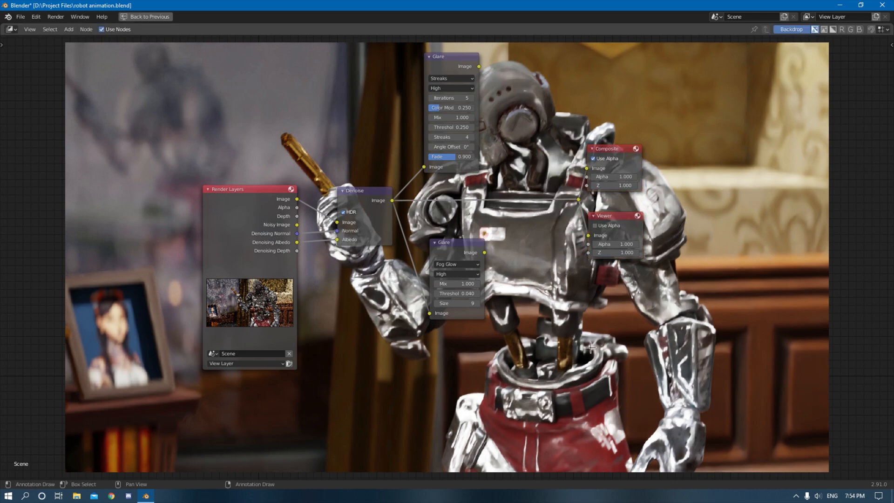
pyautogui.press('ctrl+s')
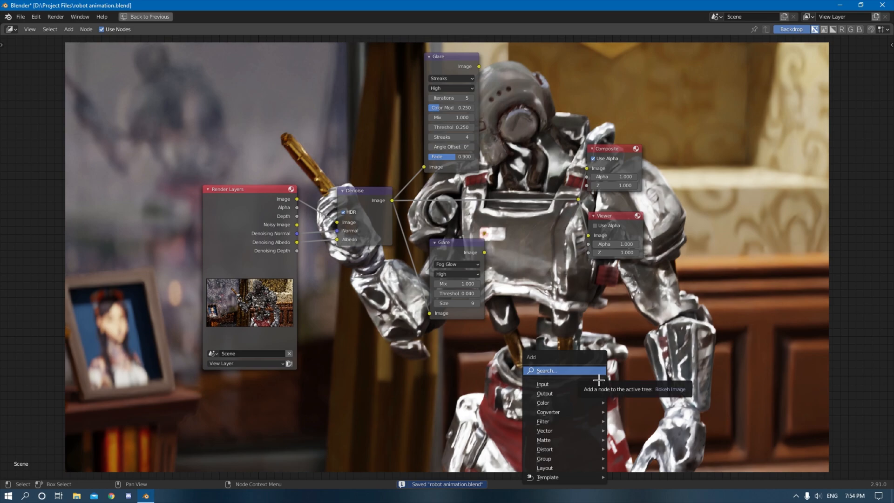
# Step: Search 'mix' and drop Add Mix nodes onto the image link, merging streak and fog glow
pyautogui.write('mix')
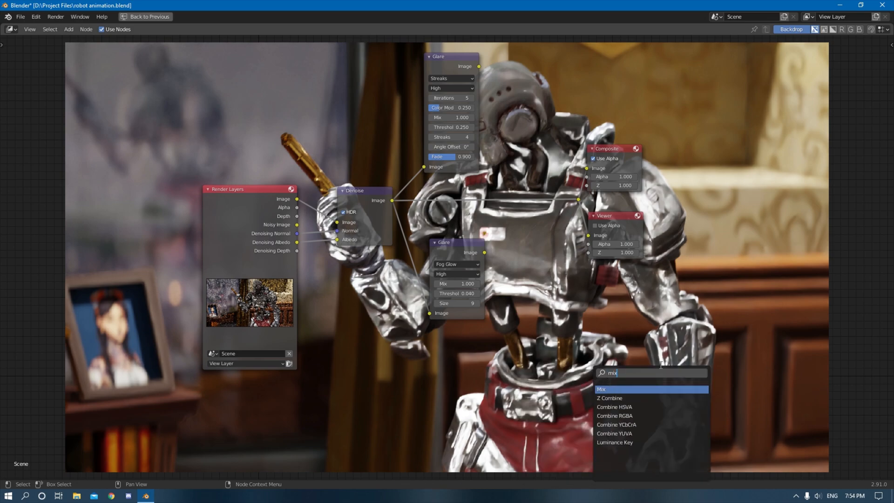
pyautogui.click(600, 389)
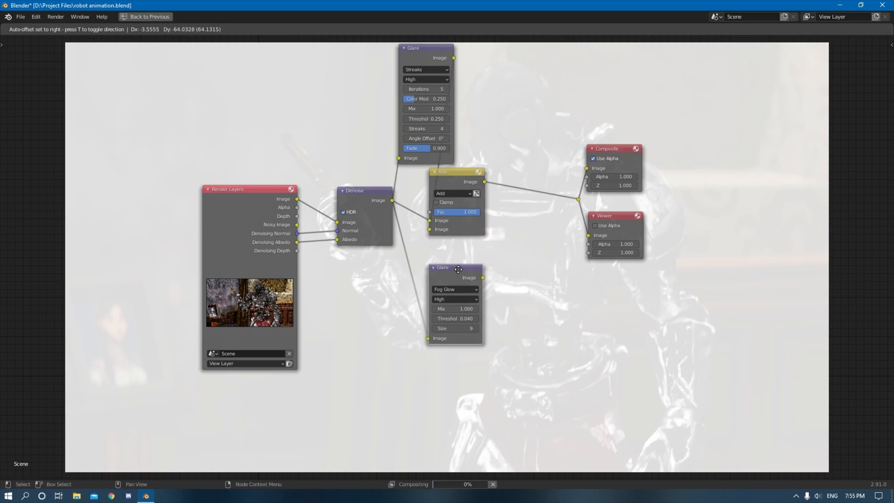
pyautogui.click(524, 313)
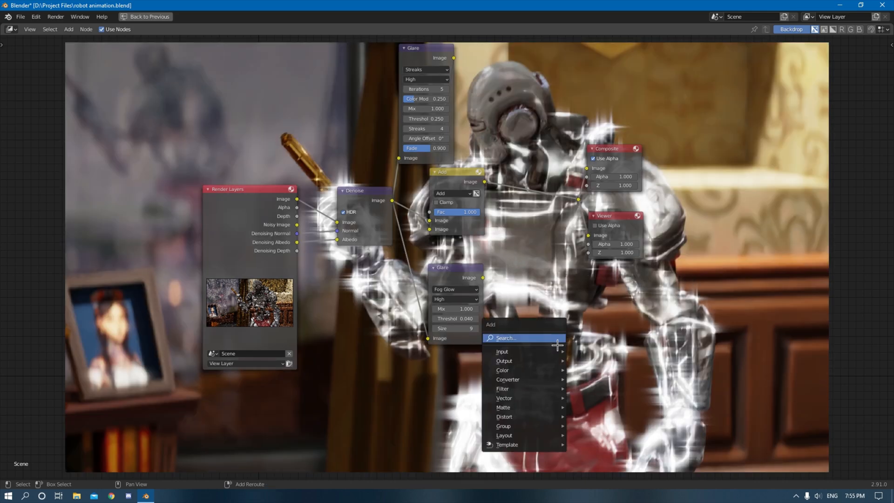
pyautogui.write('mix')
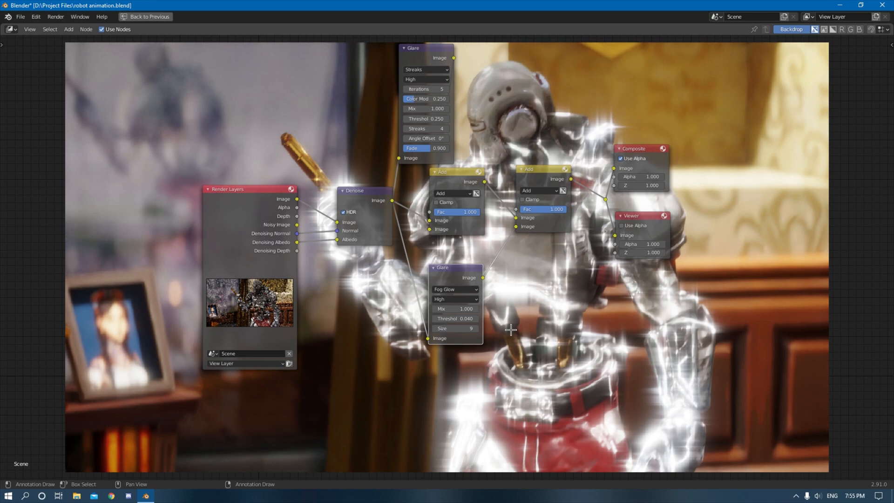
pyautogui.moveTo(557, 209)
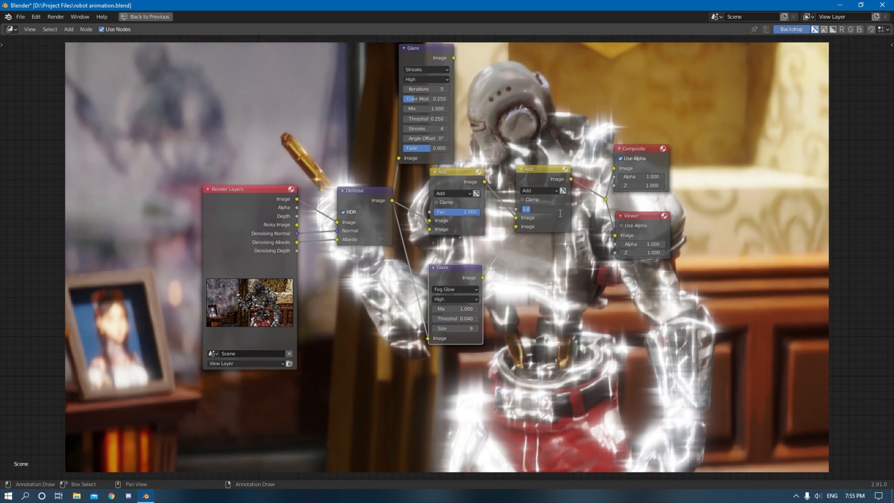
pyautogui.moveTo(570, 328)
pyautogui.write('3.000')
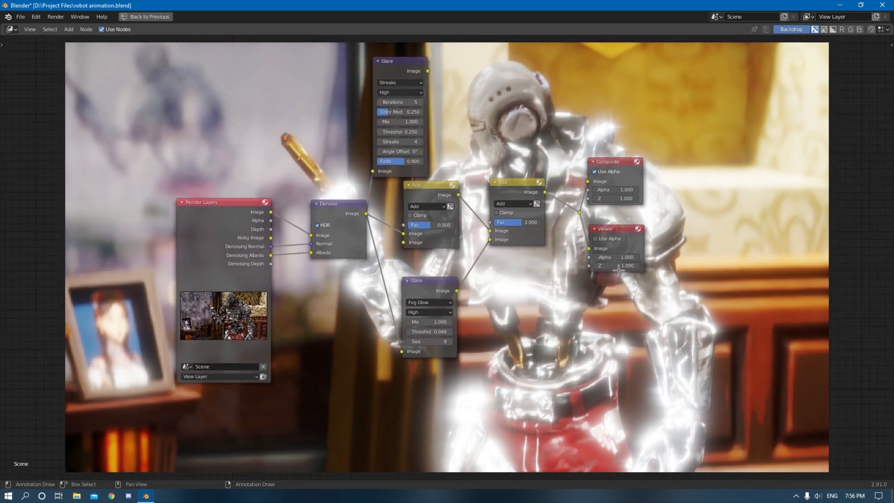
# Step: Give the first Add mix Fac 0.500 and the second Add mix Fac 3.000
pyautogui.scroll(-3)
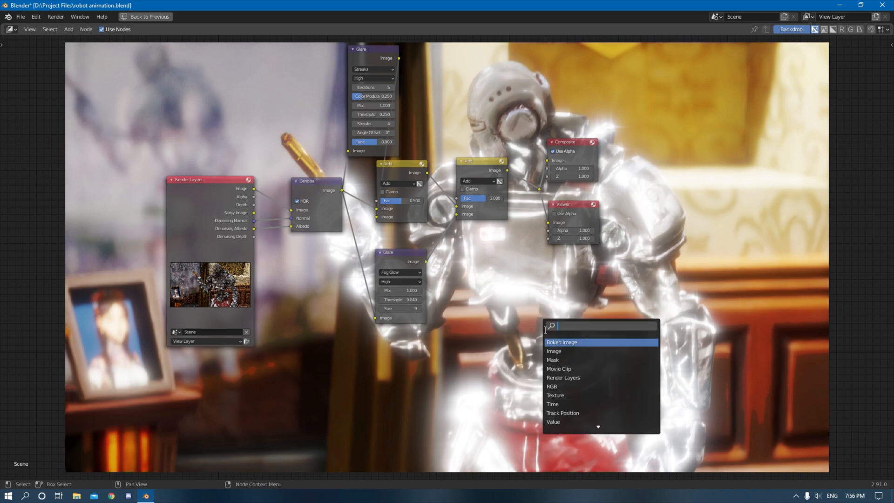
pyautogui.moveTo(518, 313)
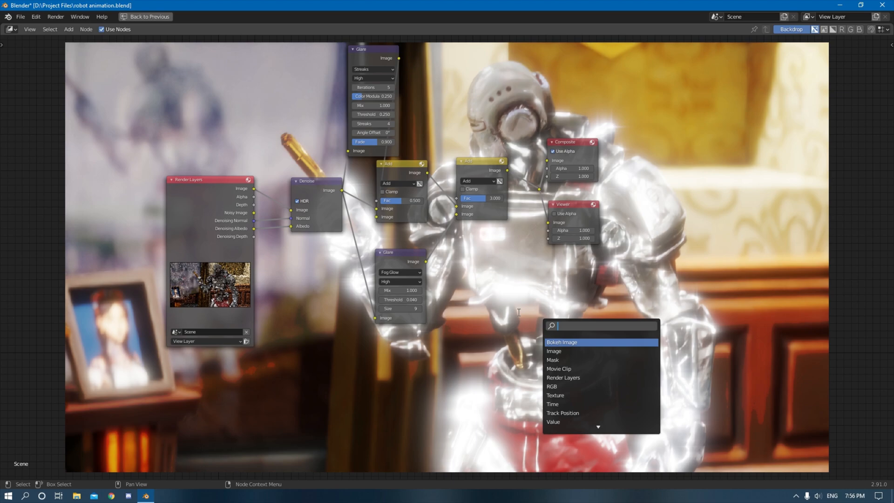
# Step: Search 'dis' and add a Lens Distortion node to the compositor
pyautogui.write('dis')
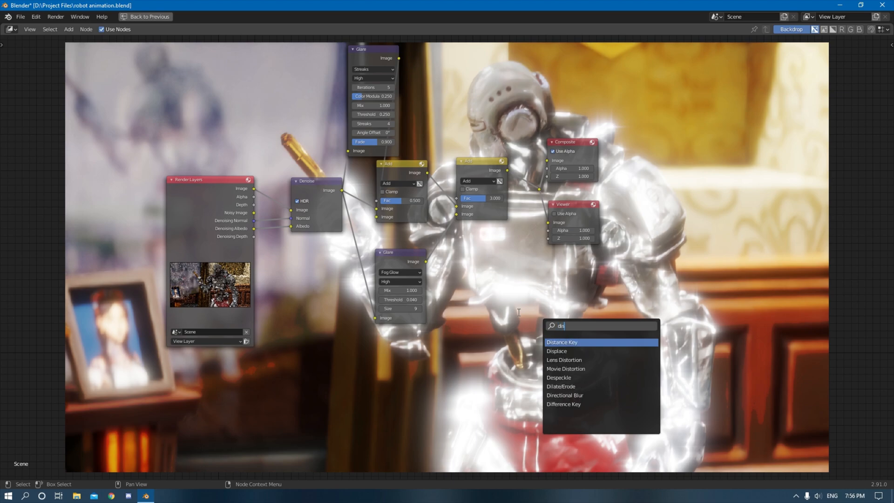
pyautogui.click(564, 360)
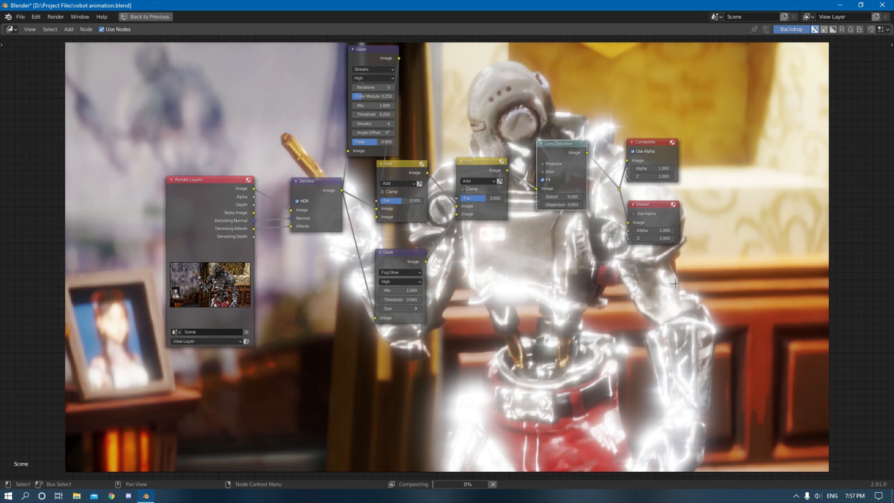
pyautogui.moveTo(793, 346)
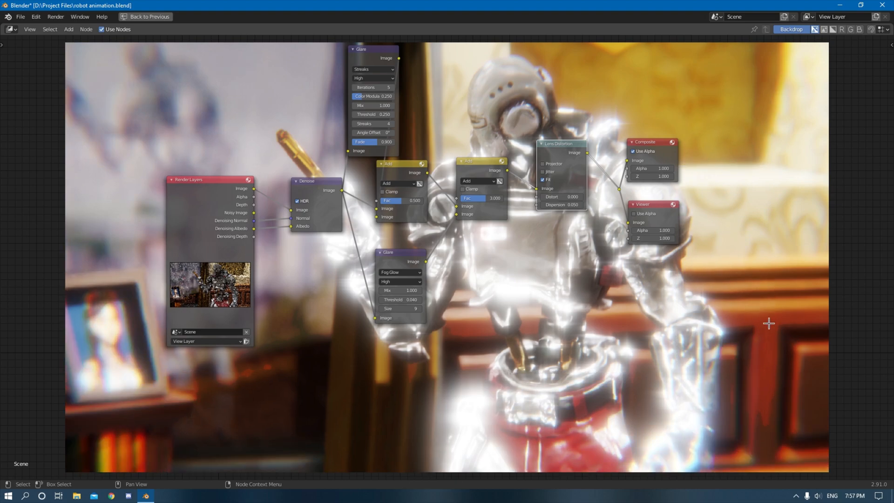
pyautogui.moveTo(574, 225)
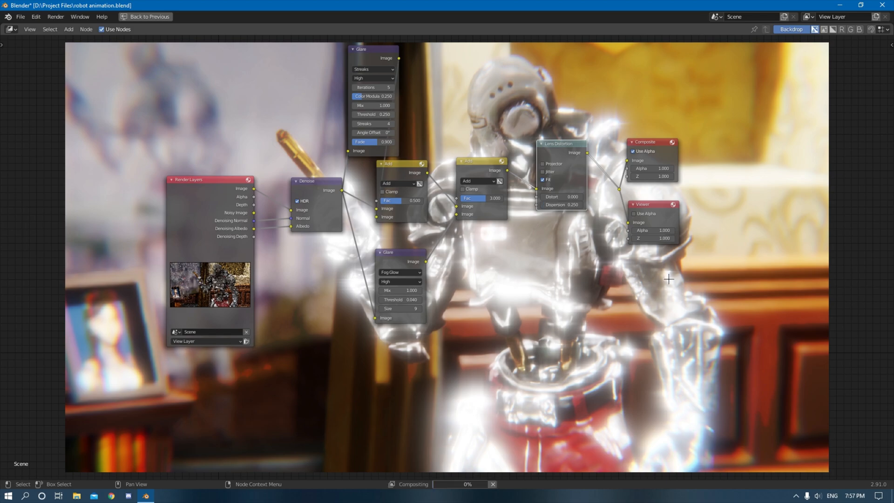
pyautogui.moveTo(721, 363)
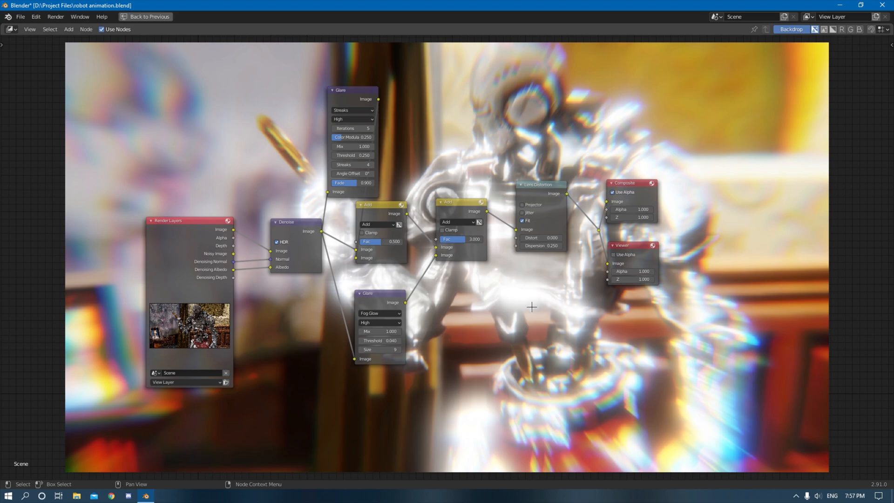
pyautogui.moveTo(573, 402)
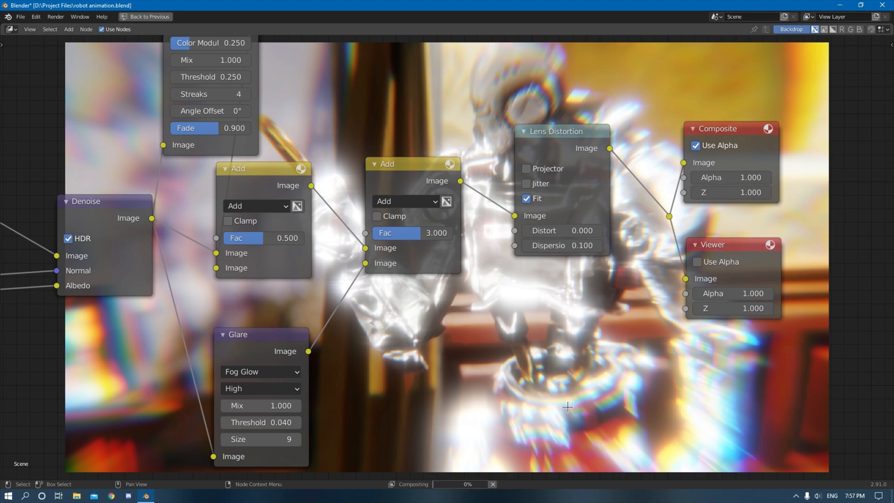
# Step: Wire Lens Distortion after the second Add mix into Composite and Viewer, dispersion 0.1
pyautogui.scroll(-3)
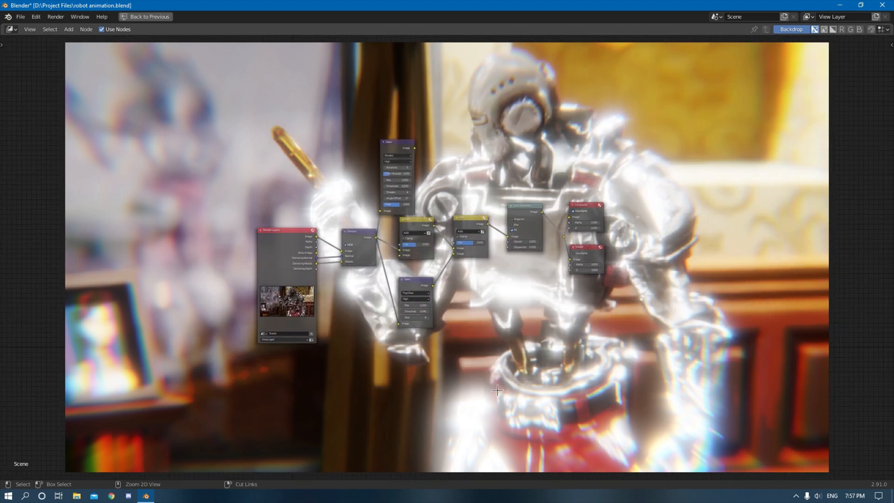
# Step: Save the robot animation file with Ctrl+S and exit the maximized node editor
pyautogui.press('ctrl+s')
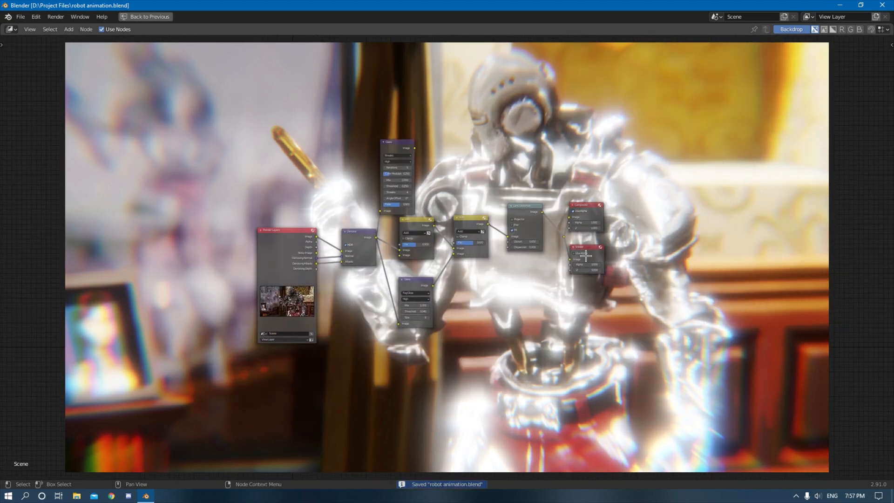
pyautogui.scroll(3)
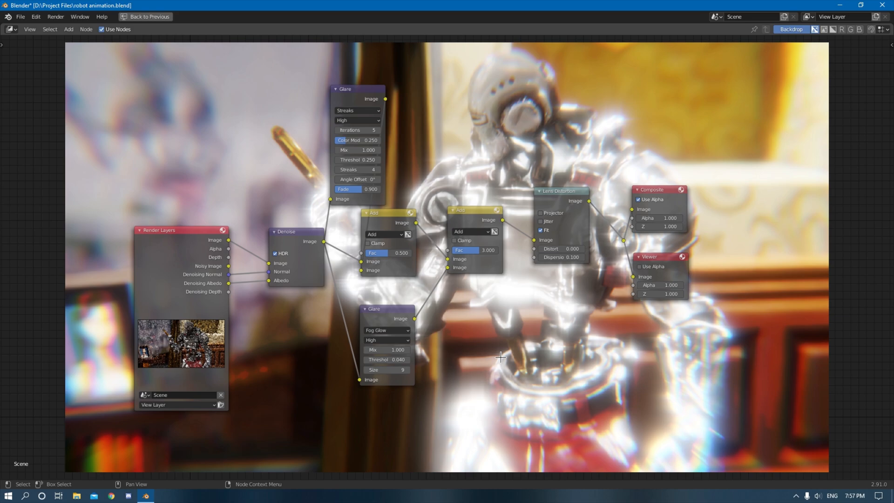
pyautogui.press('ctrl+s')
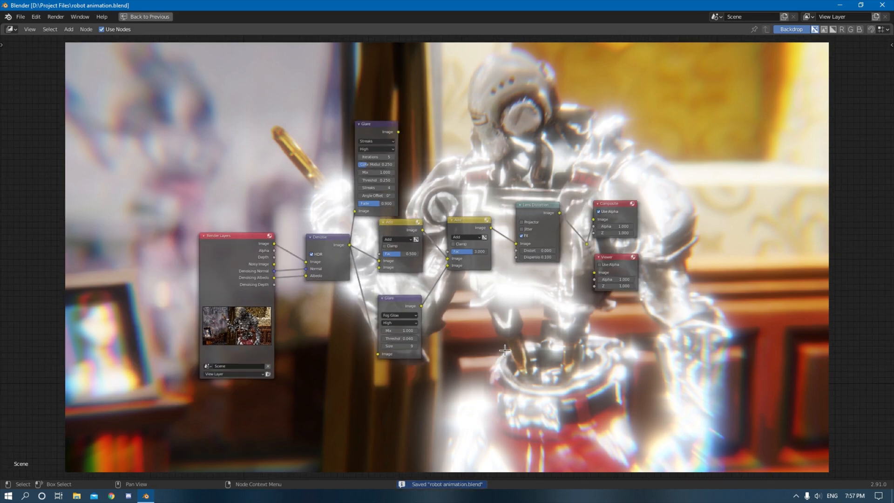
pyautogui.scroll(-3)
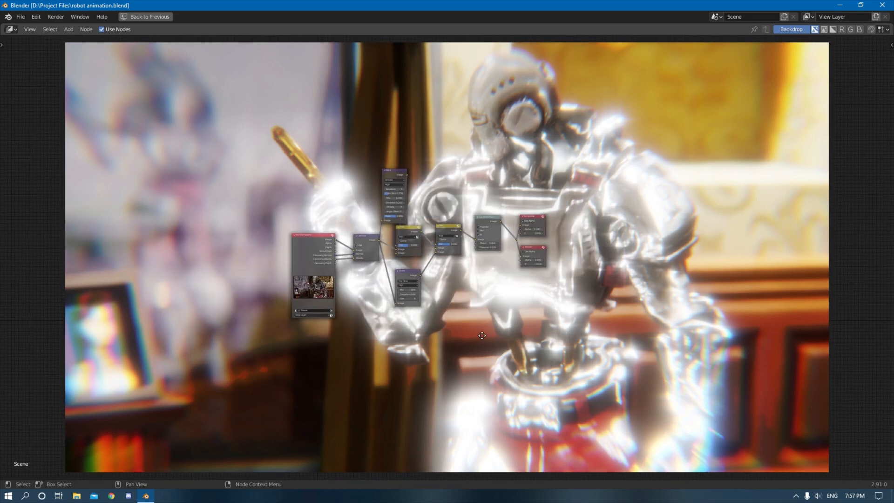
pyautogui.click(145, 16)
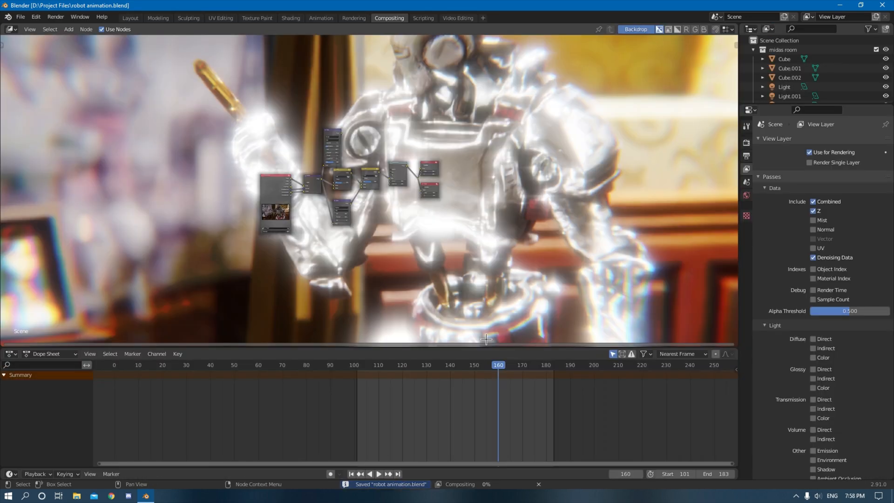
# Step: Place the raw Render Result beside an image editor showing the Viewer Node composite
pyautogui.click(55, 17)
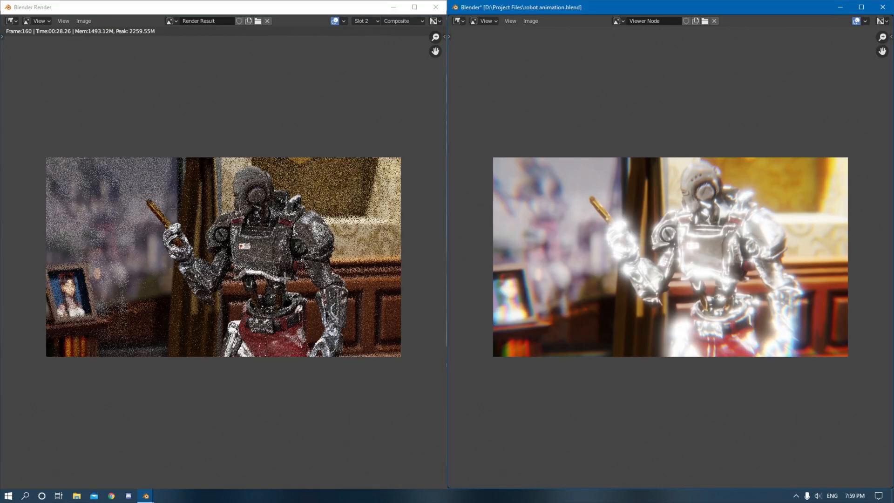
pyautogui.click(239, 287)
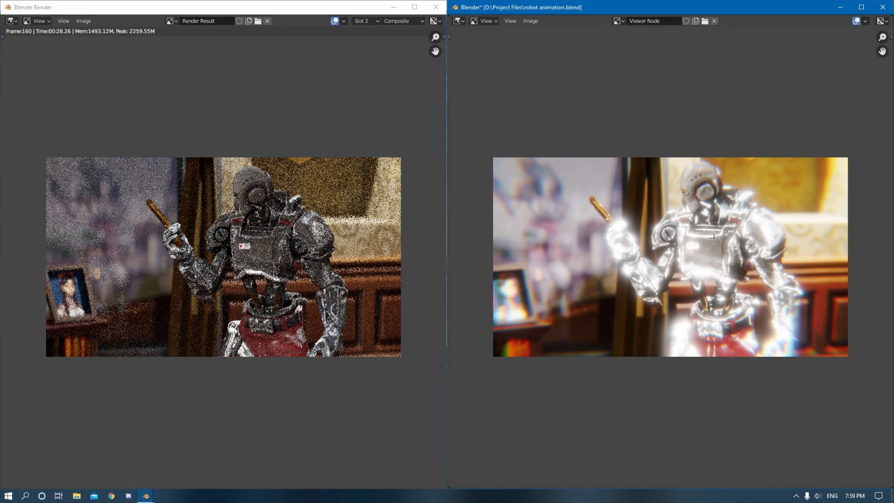
pyautogui.moveTo(536, 267)
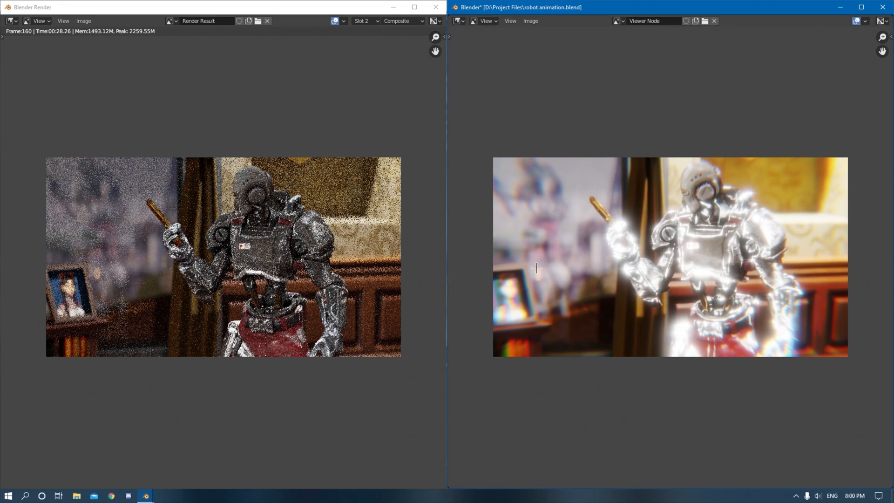
pyautogui.moveTo(705, 268)
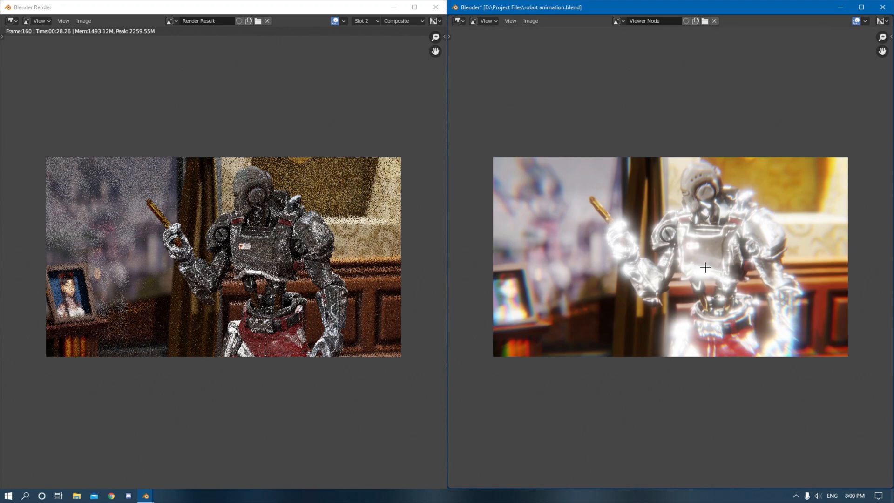
pyautogui.moveTo(183, 305)
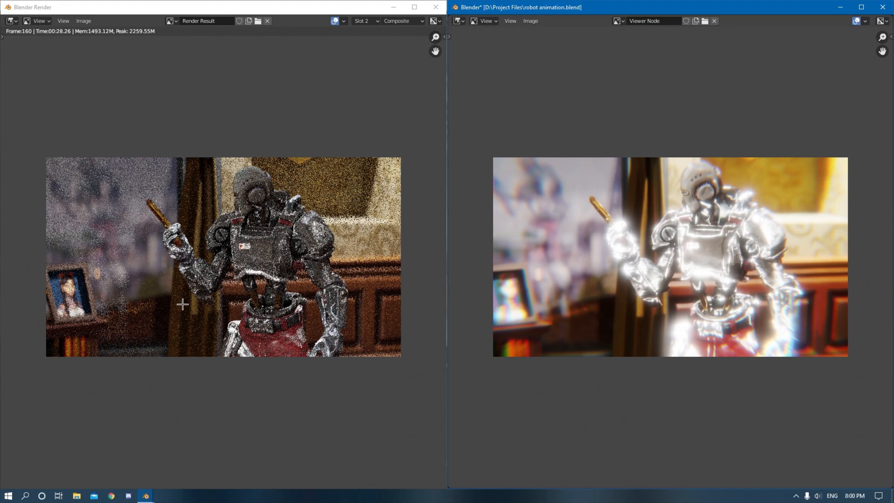
pyautogui.moveTo(707, 218)
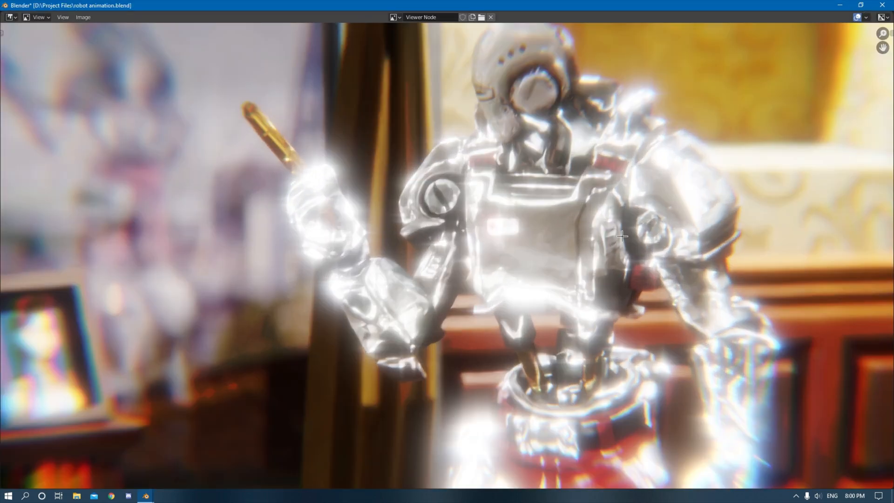
pyautogui.moveTo(518, 231)
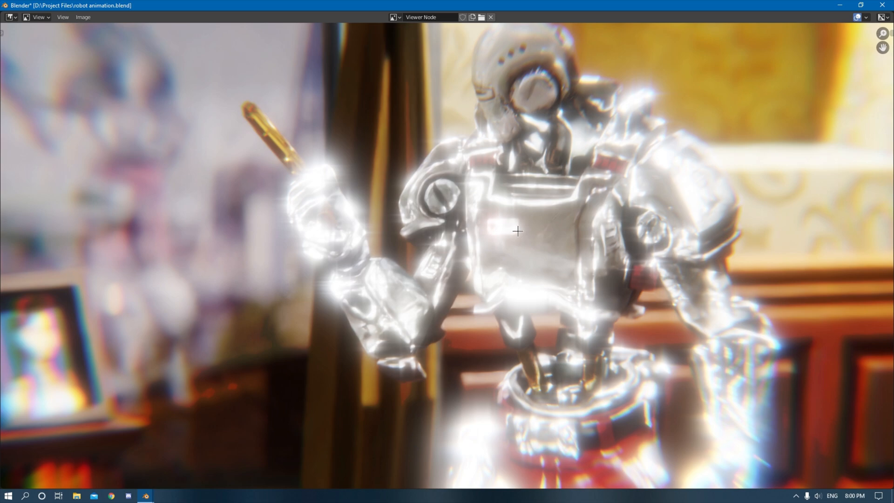
pyautogui.moveTo(501, 266)
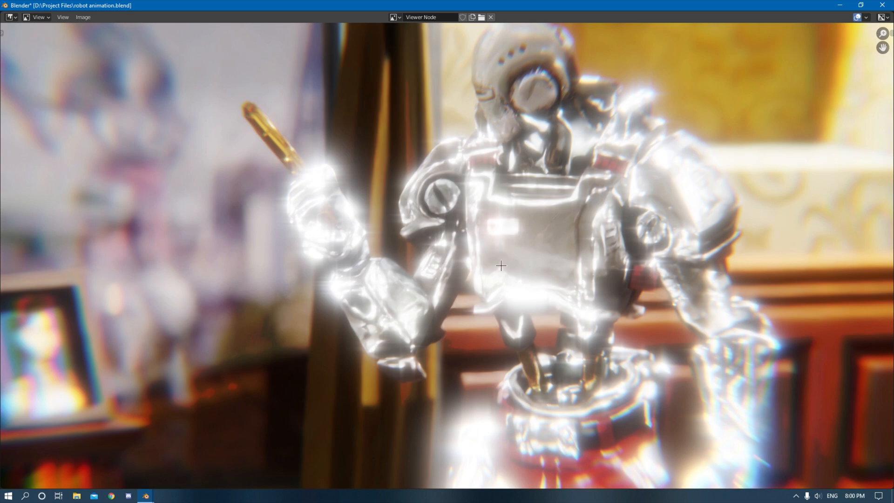
pyautogui.moveTo(501, 255)
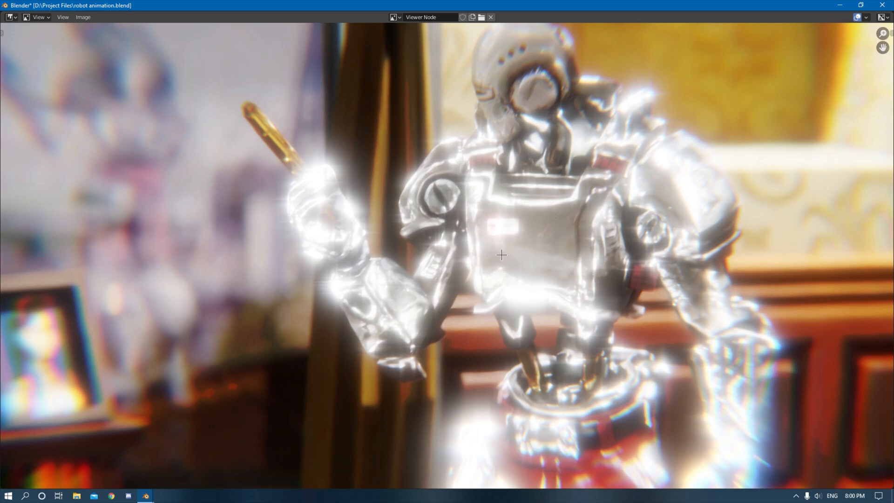
pyautogui.moveTo(487, 234)
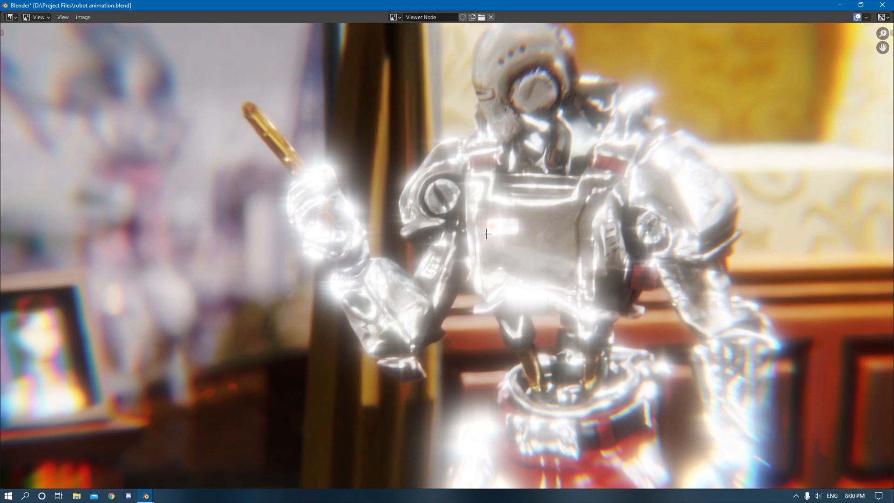
# Step: Maximize the Viewer Node image editor and zoom the robot composite to fit
pyautogui.scroll(-3)
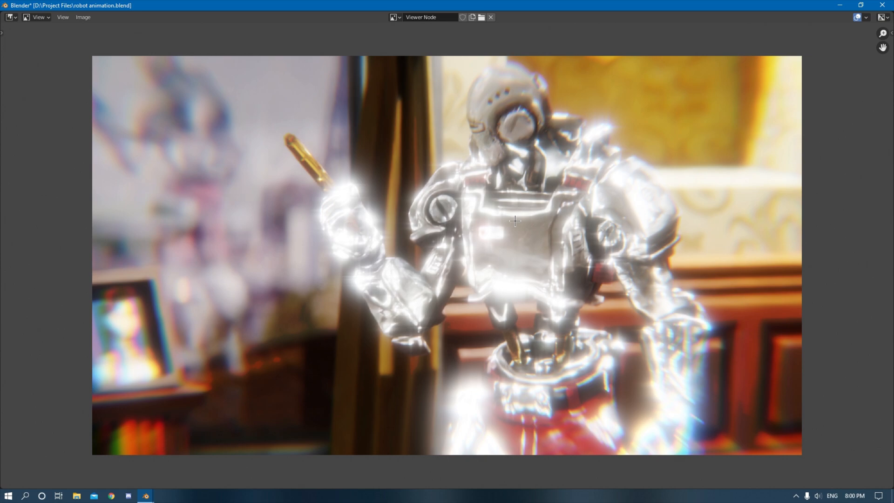
pyautogui.moveTo(538, 225)
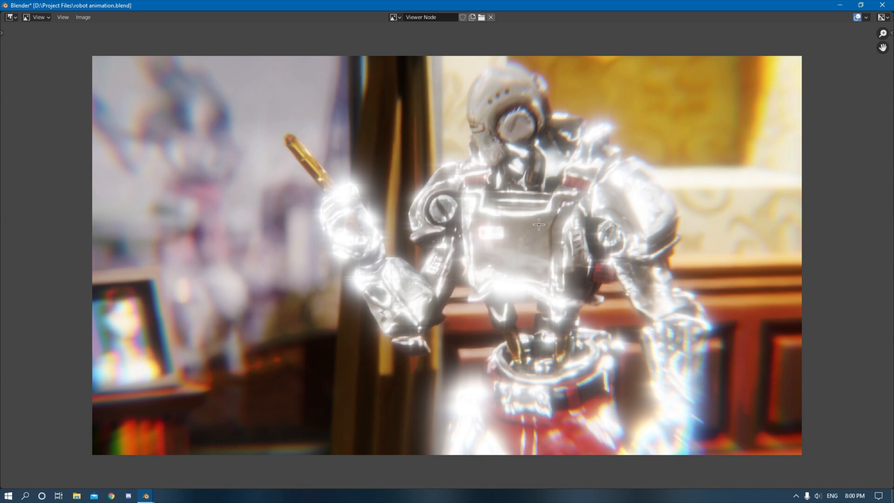
pyautogui.moveTo(550, 238)
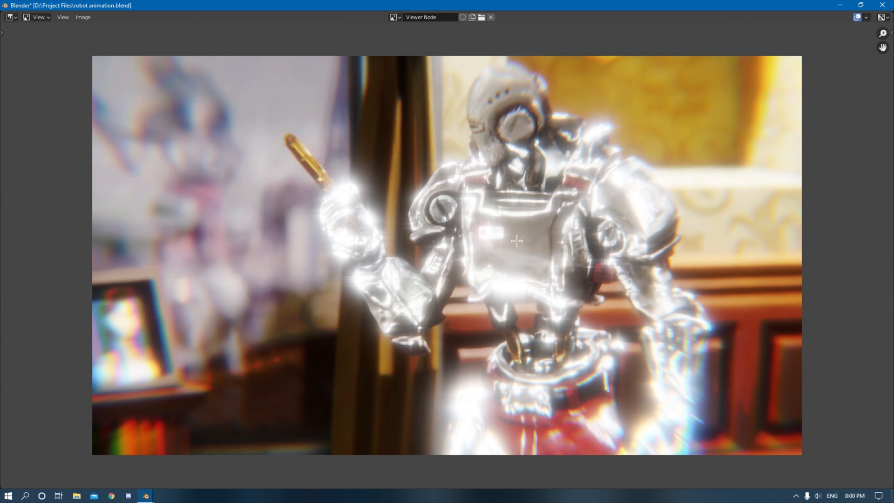
pyautogui.moveTo(508, 250)
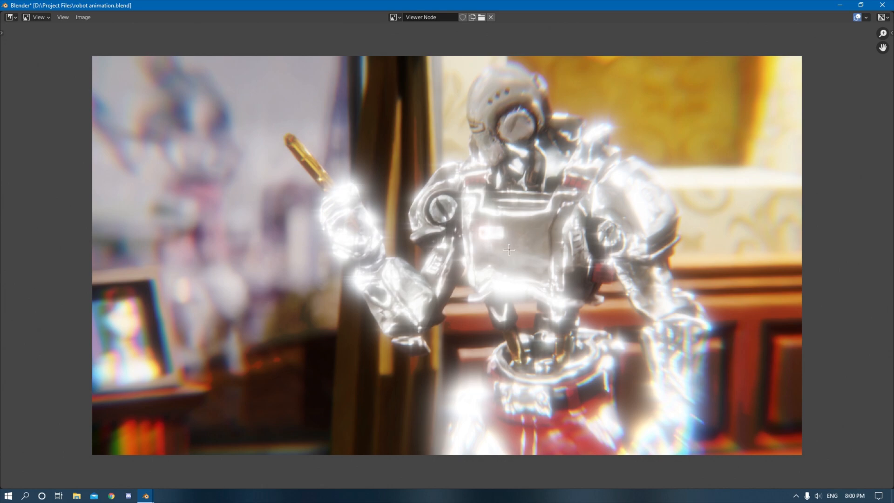
pyautogui.moveTo(502, 256)
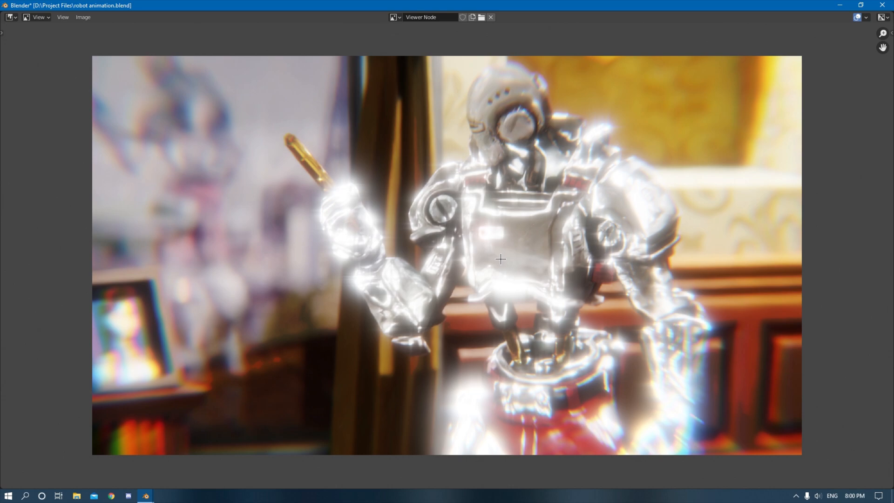
pyautogui.moveTo(492, 249)
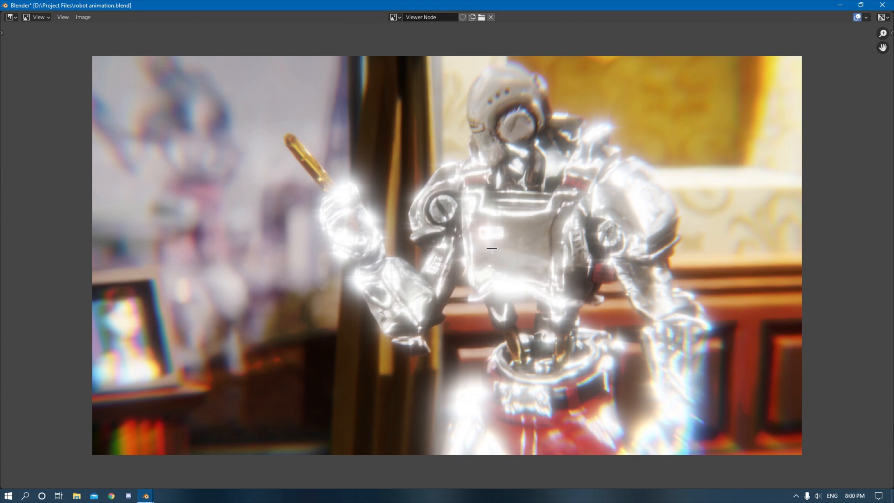
pyautogui.moveTo(485, 252)
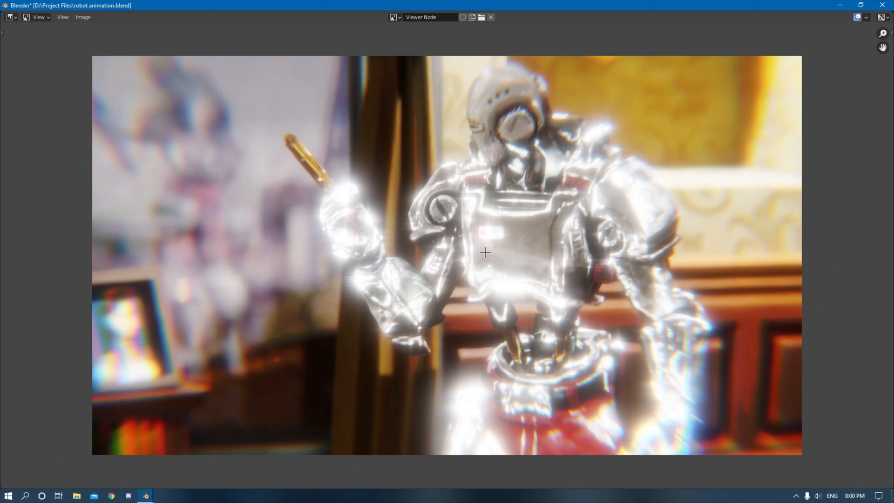